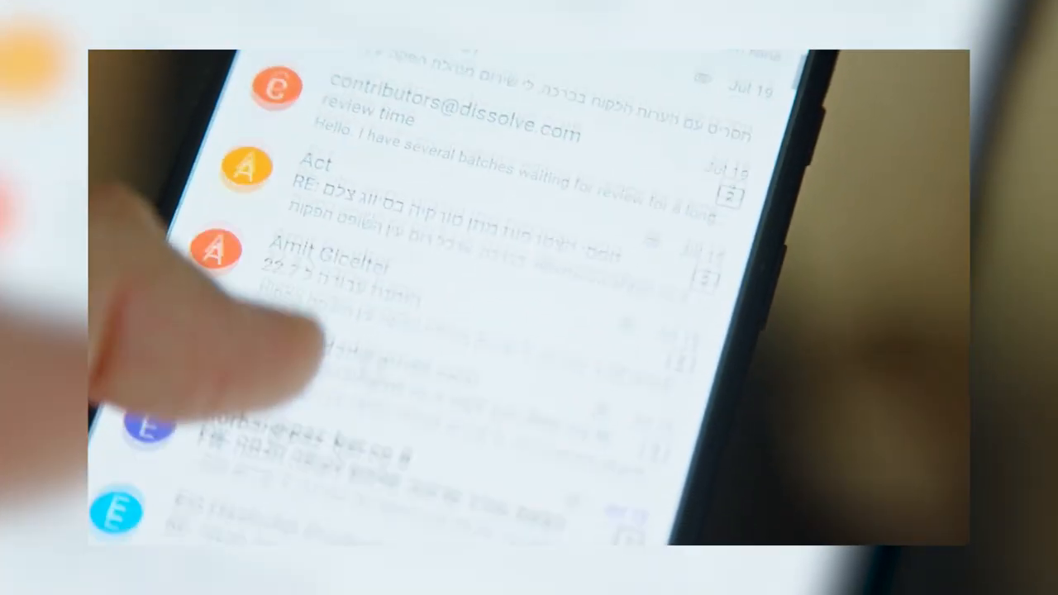
Scroll down the BlackPrice login page, leaving the email and password fields empty.
scroll("down", 3)
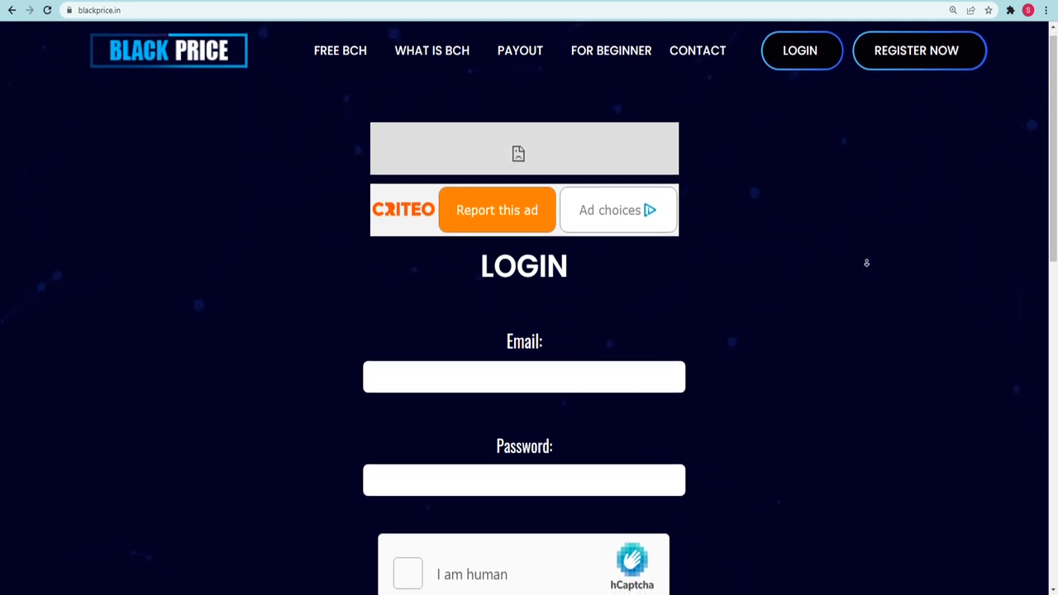
scroll("down", 3)
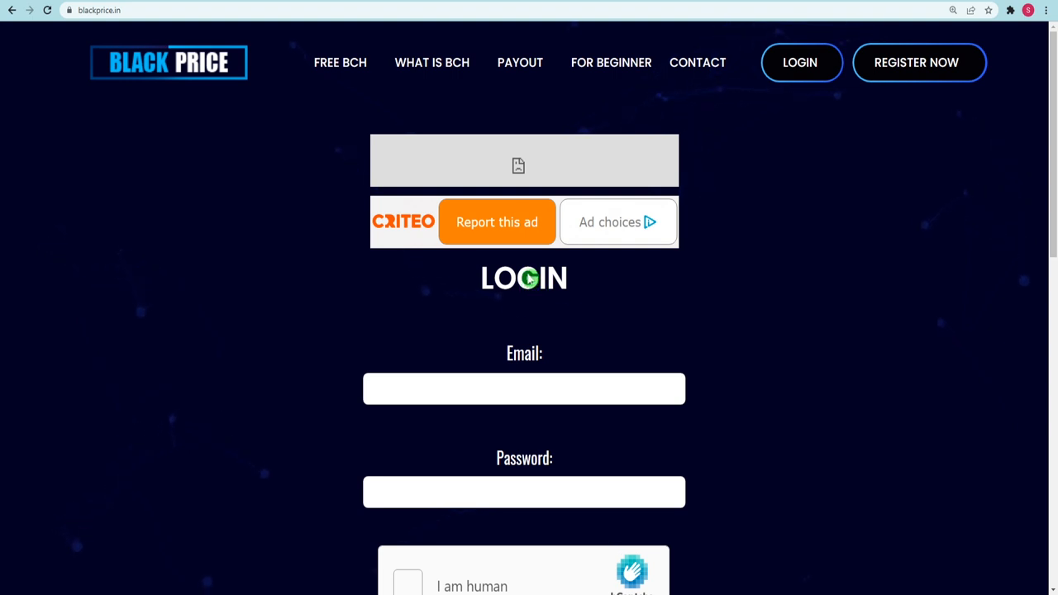
mouse_move(556, 296)
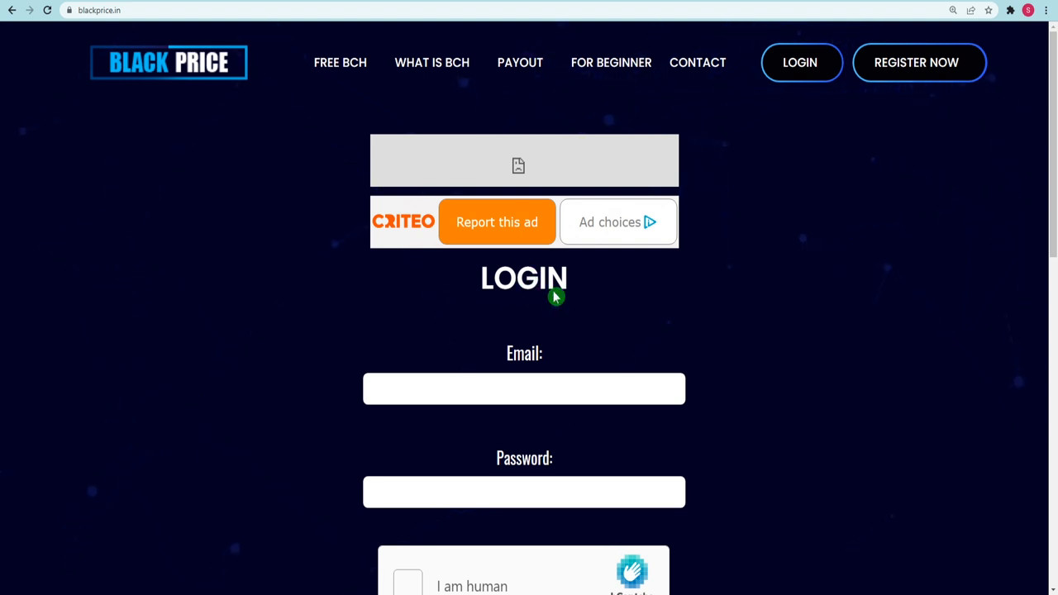
mouse_move(314, 242)
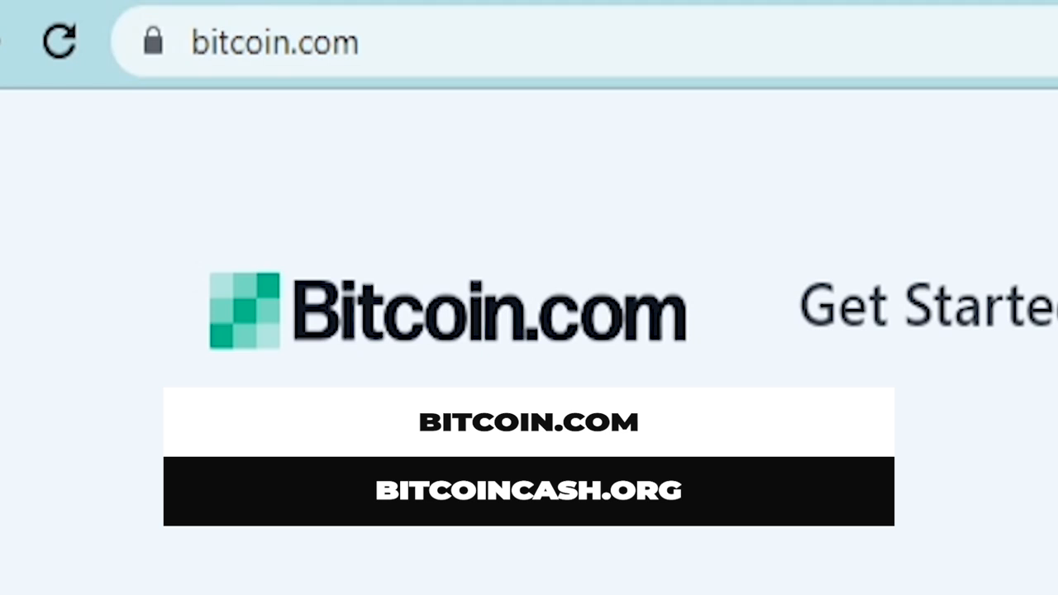
Open coinbase.com and scroll to the Bitcoin, Ethereum, Solana and Cardano price table.
left_click(528, 489)
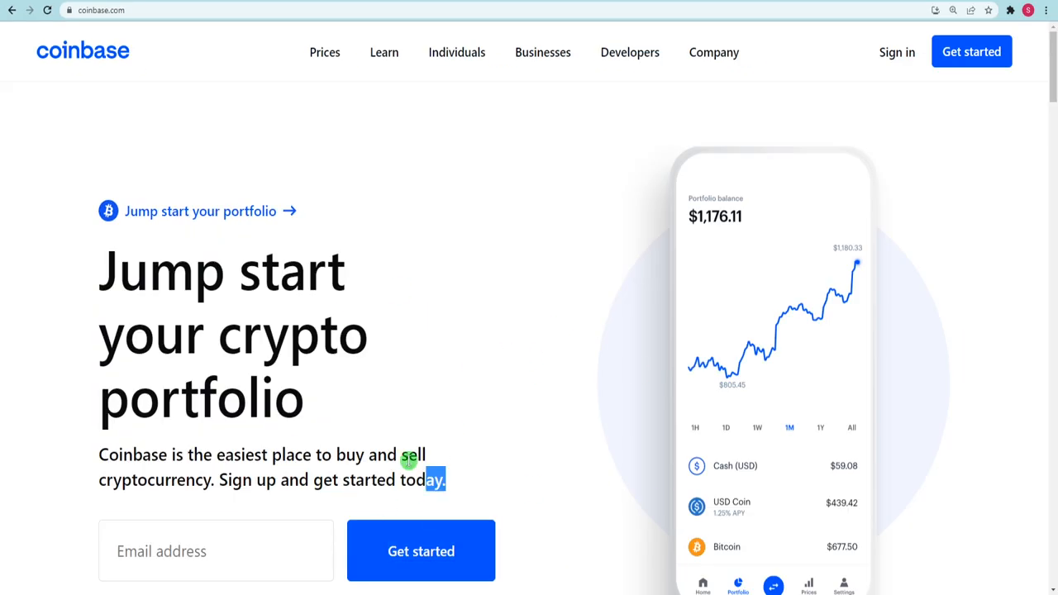
scroll("down", 3)
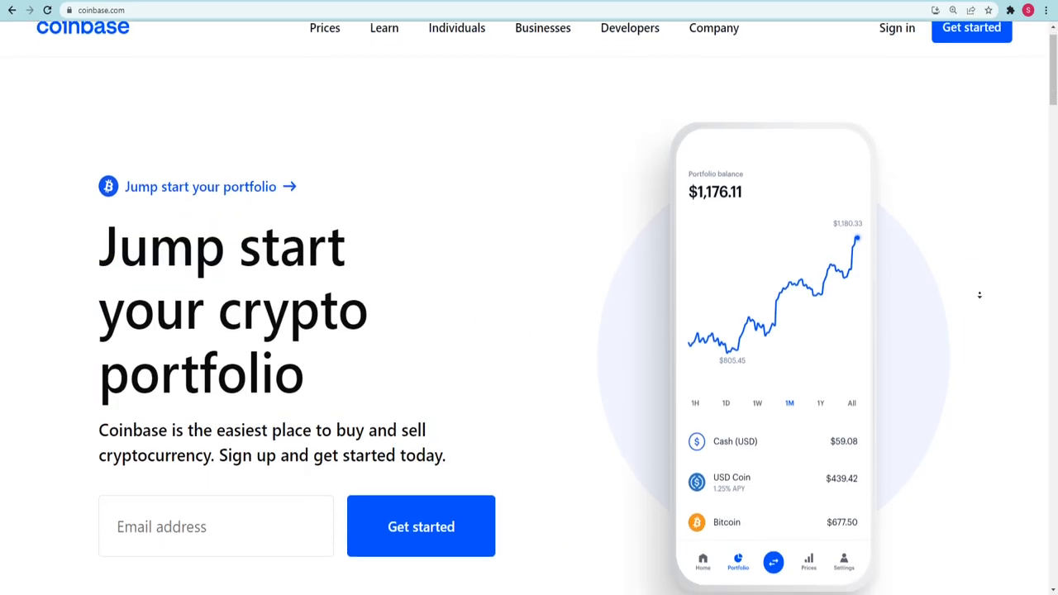
scroll("down", 3)
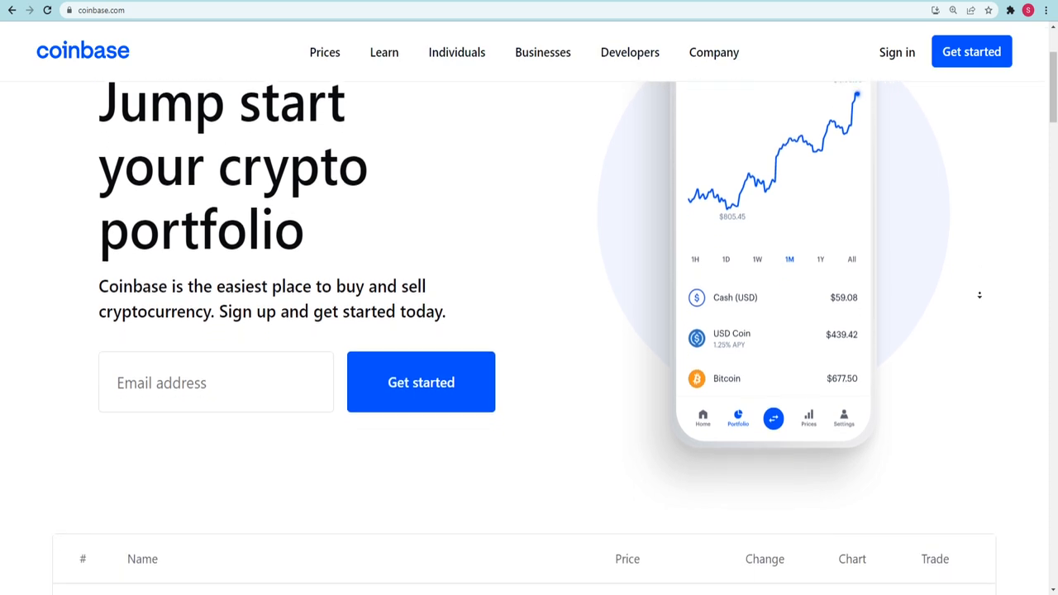
scroll("down", 3)
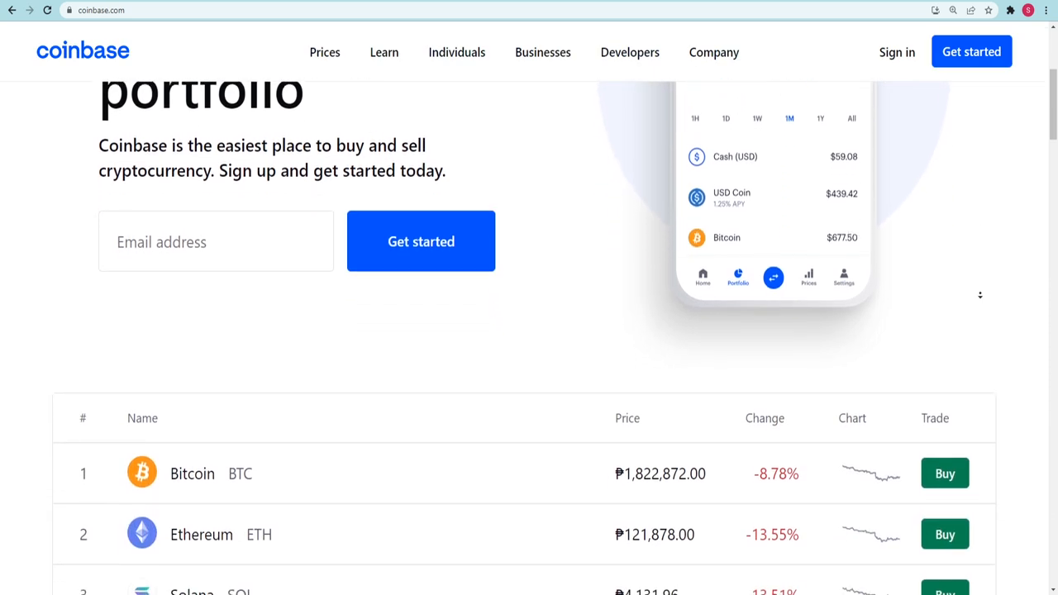
scroll("down", 3)
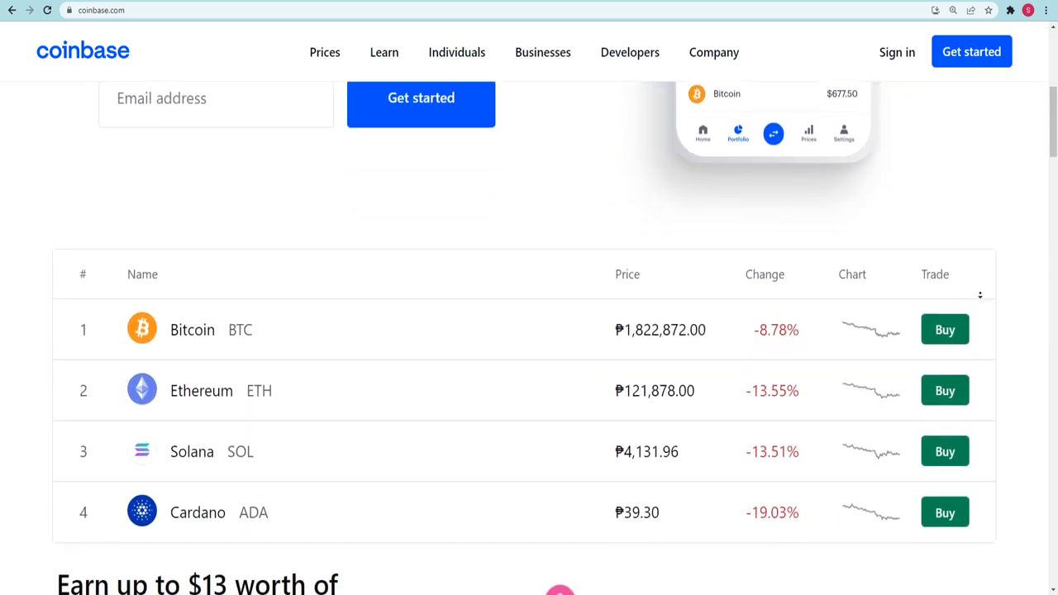
scroll("down", 3)
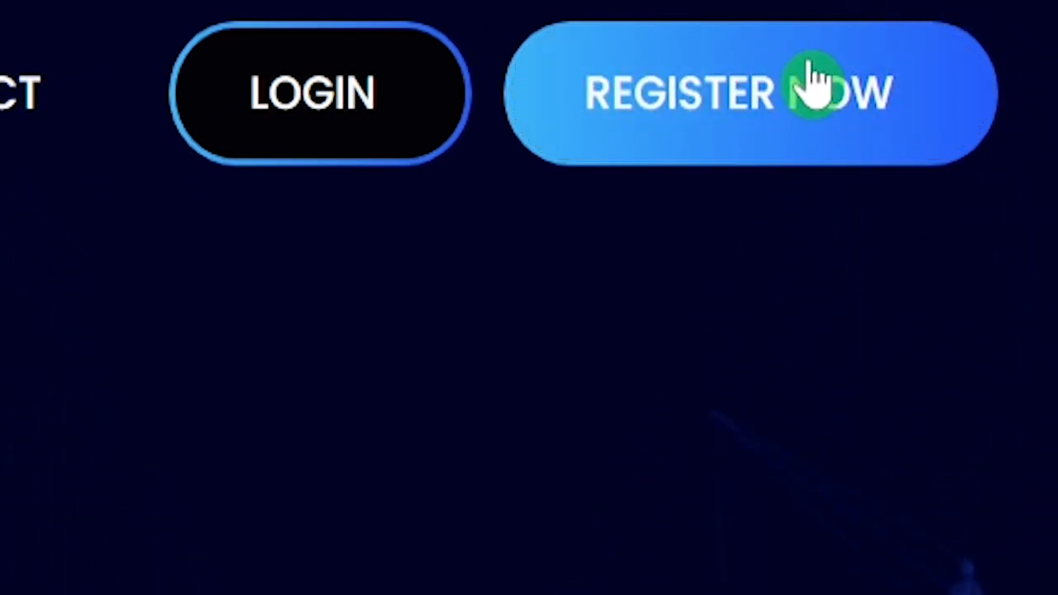
Choose REGISTER NOW and scroll past Email, Password and Confirm Password to CREATE.
left_click(818, 91)
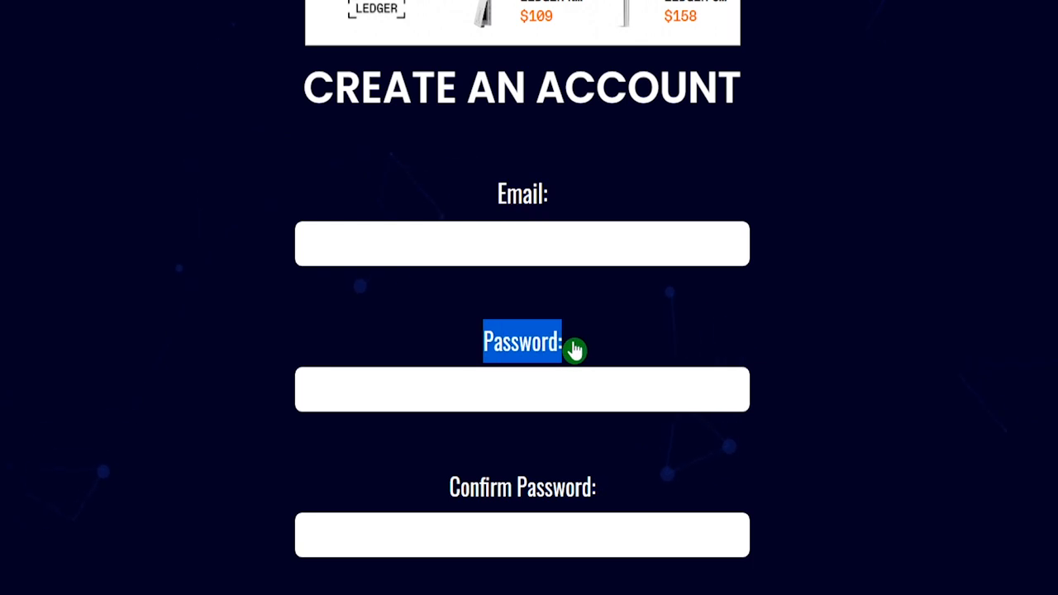
scroll("down", 3)
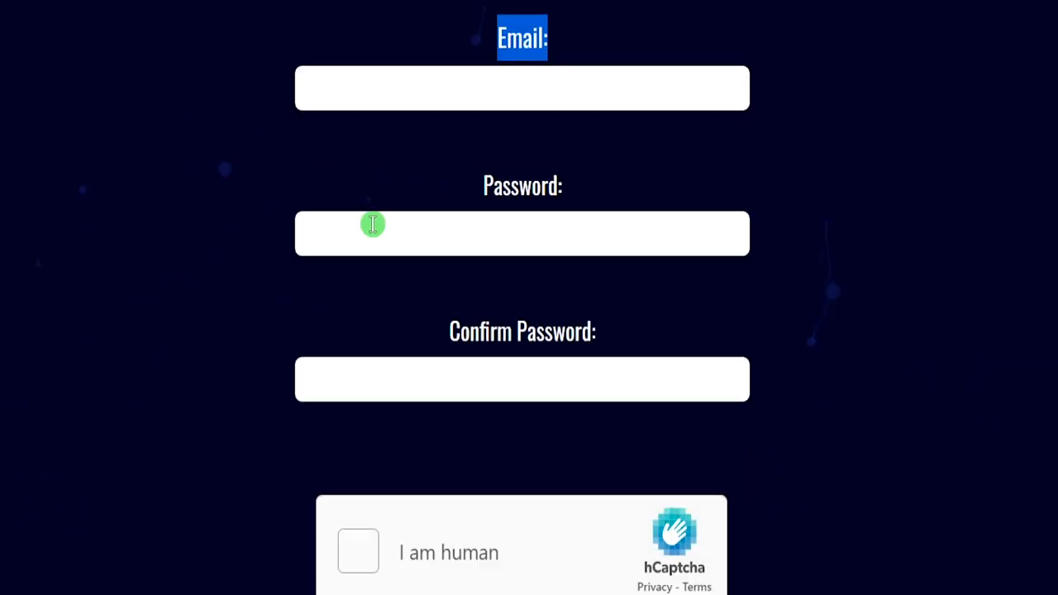
scroll("down", 3)
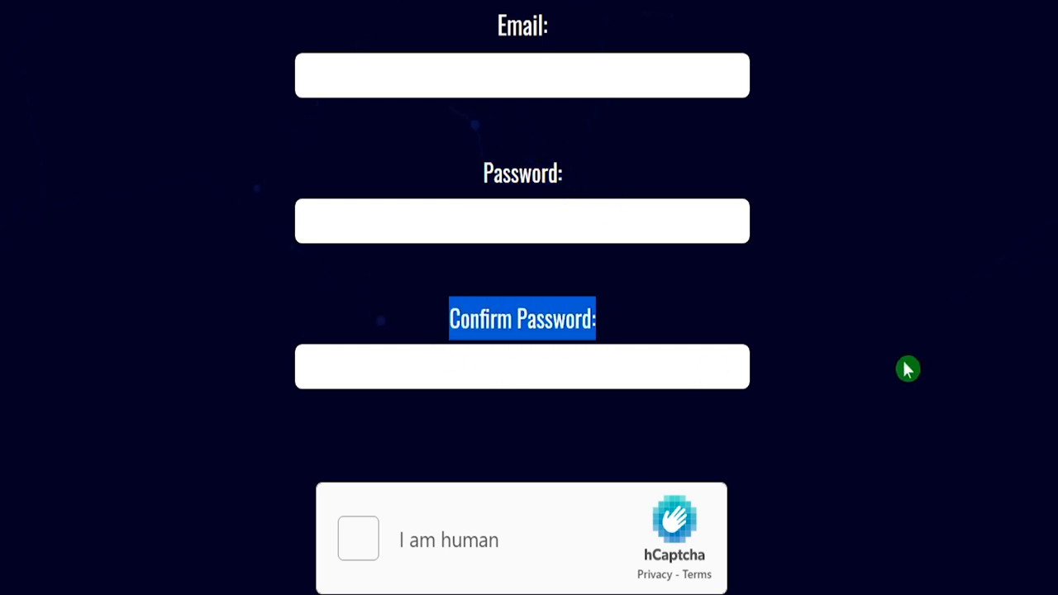
mouse_move(704, 345)
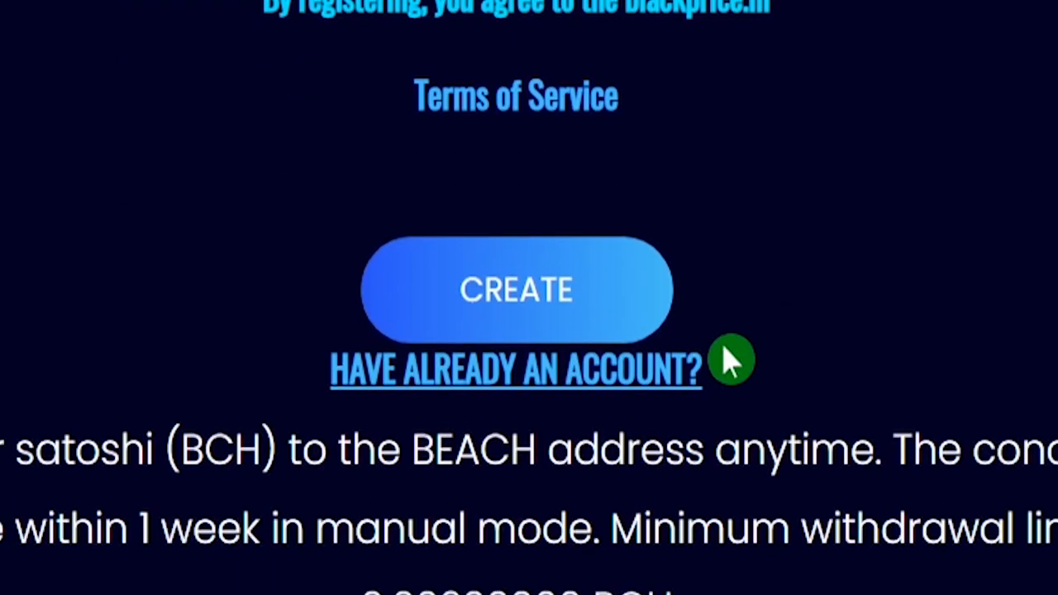
mouse_move(591, 335)
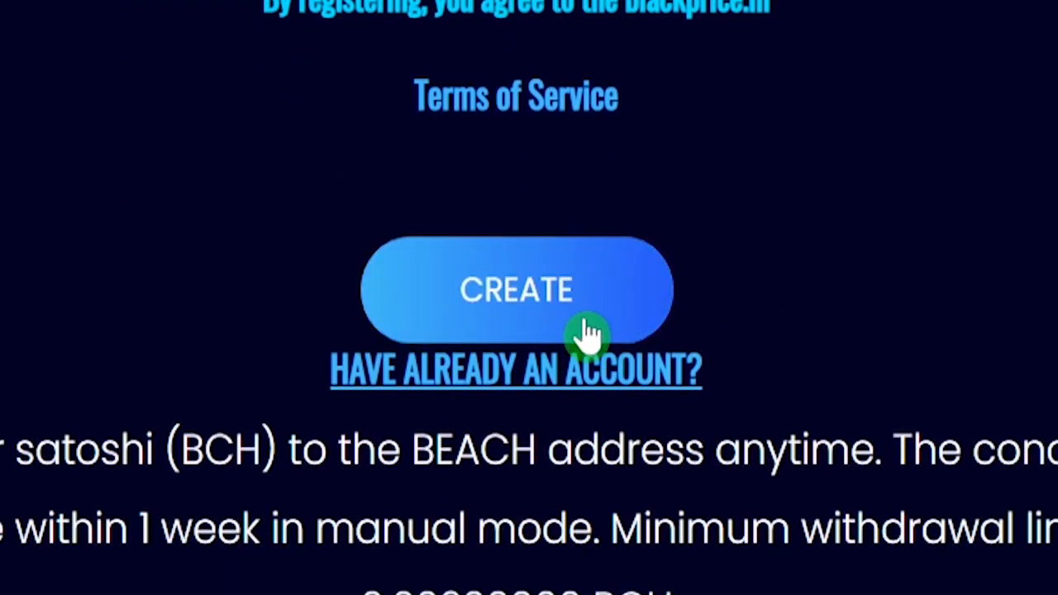
mouse_move(562, 323)
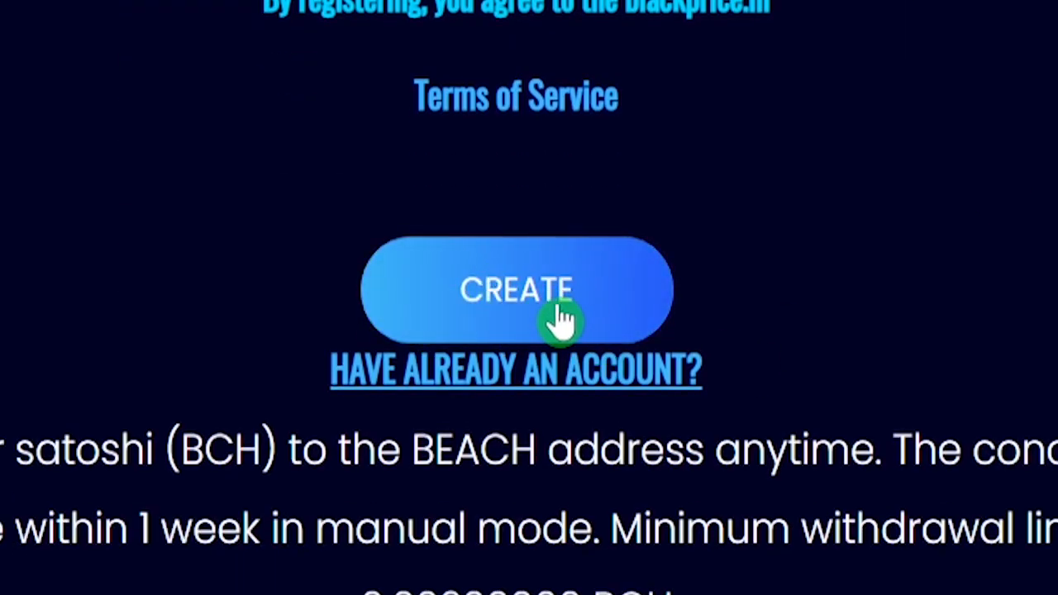
Open the 'Activation accaunt blackprice.in' email and follow its 'click here' link.
left_click(516, 289)
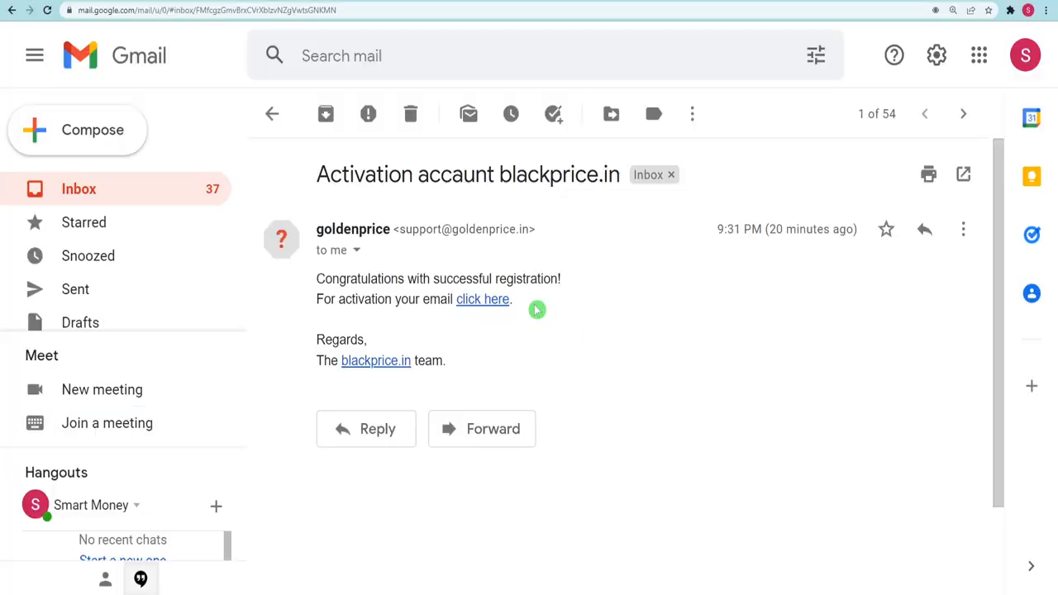
double_click(483, 299)
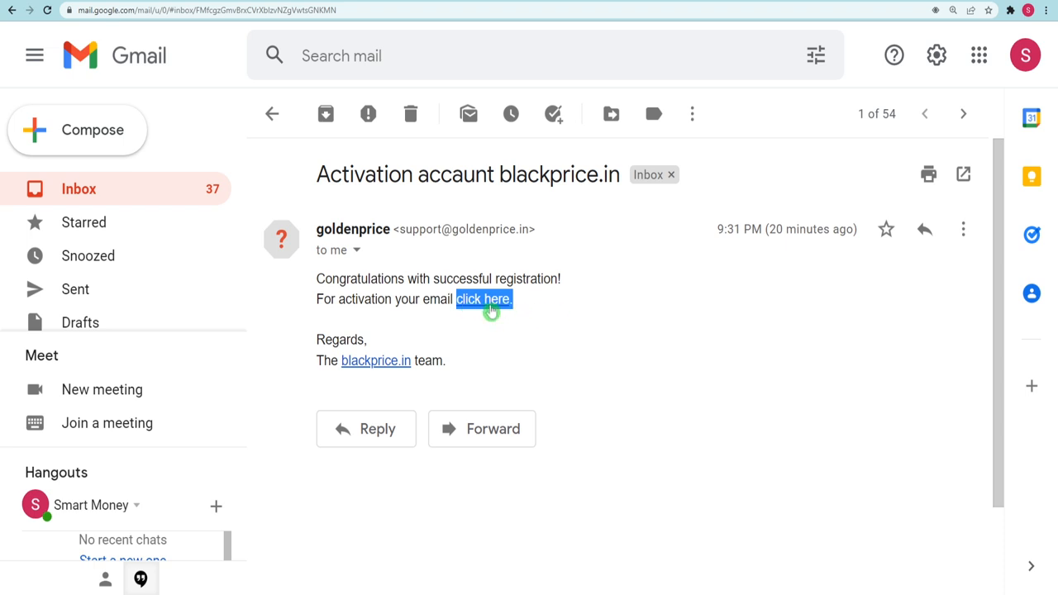
left_click(483, 299)
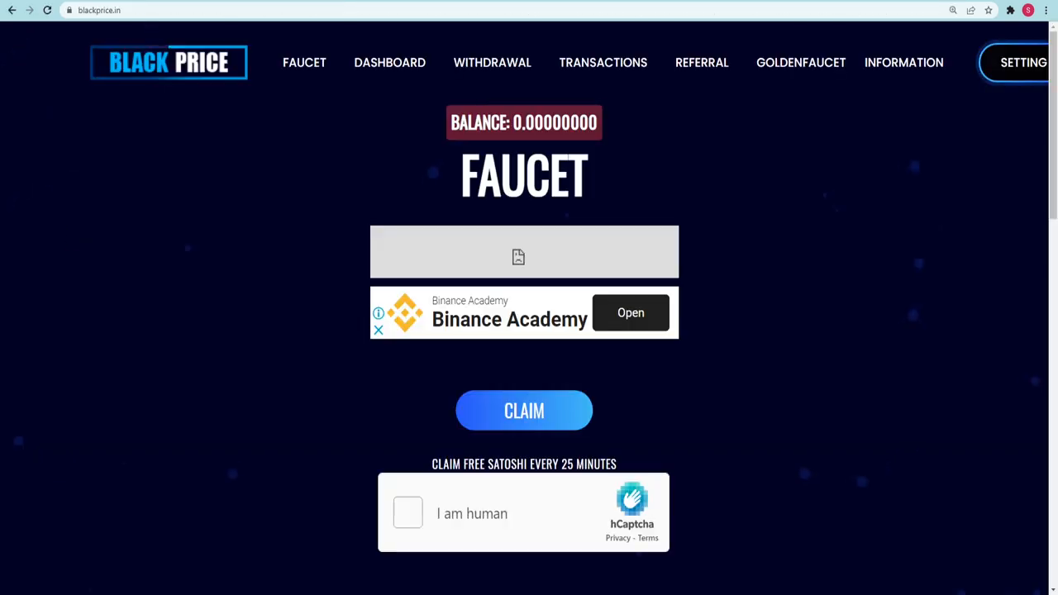
scroll("down", 3)
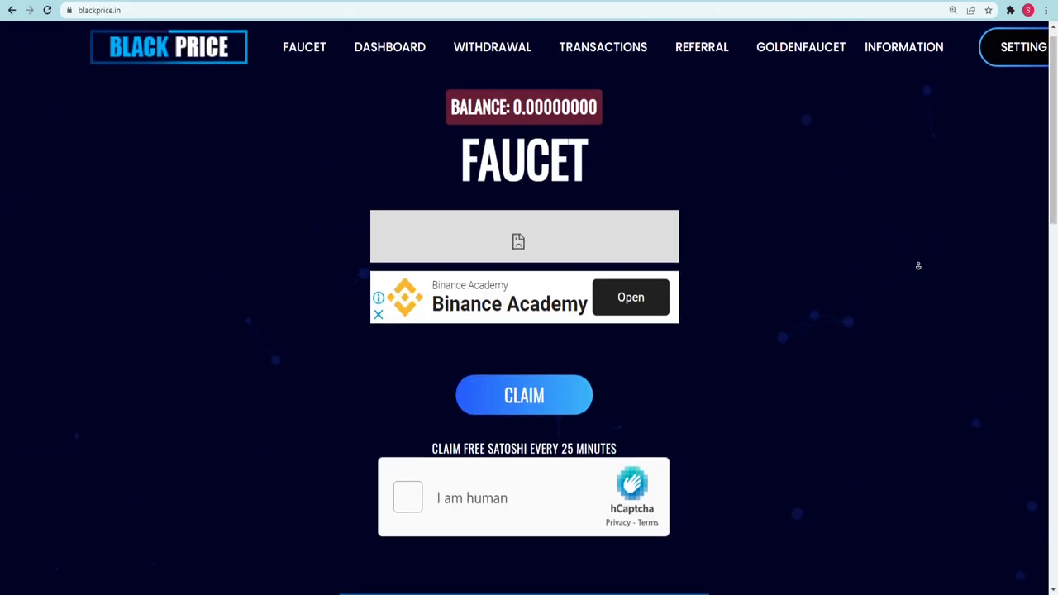
scroll("down", 3)
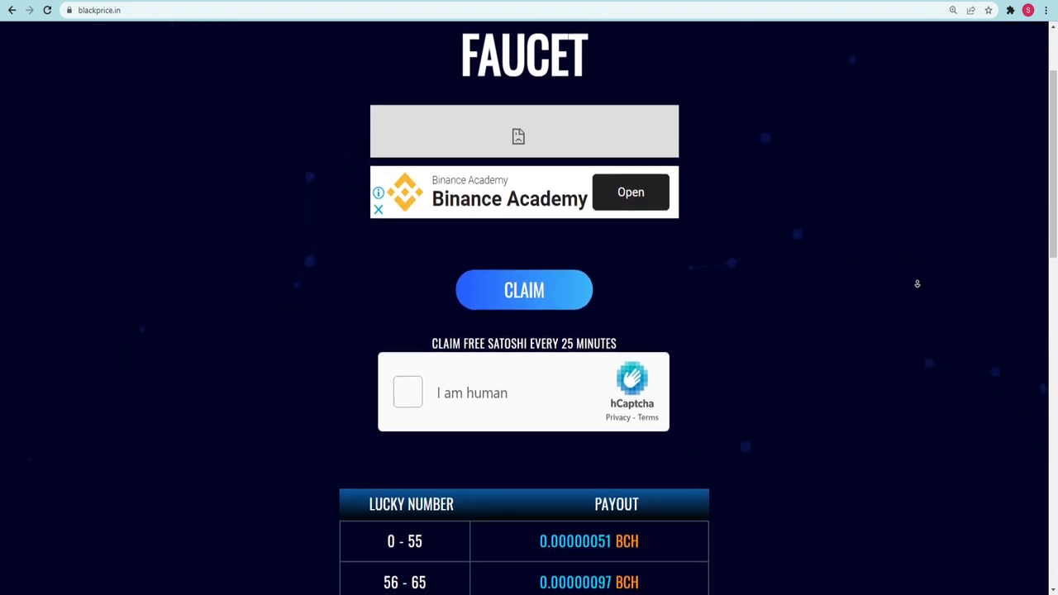
scroll("down", 3)
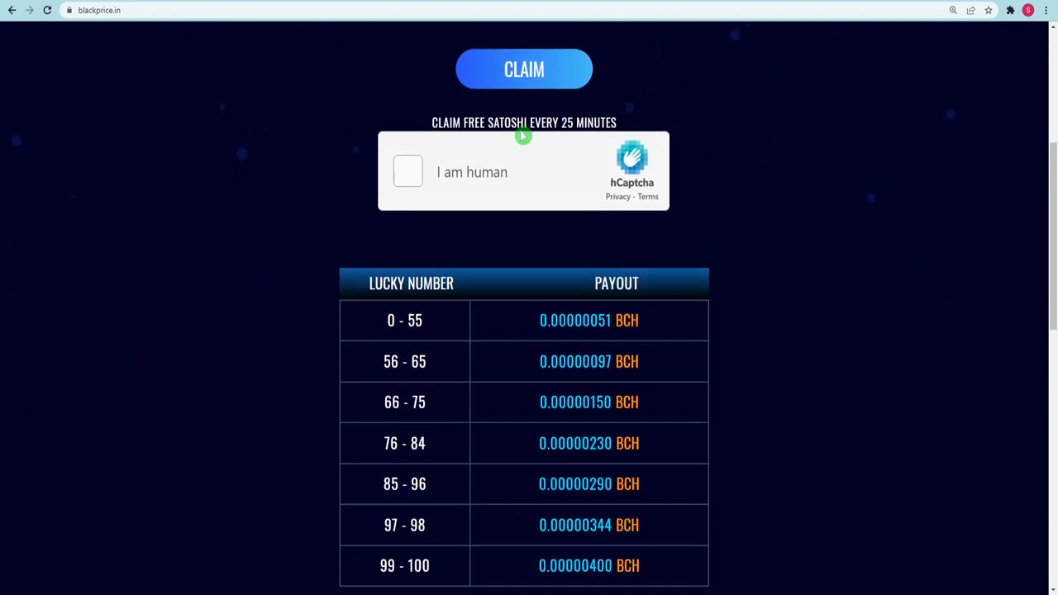
scroll("down", 3)
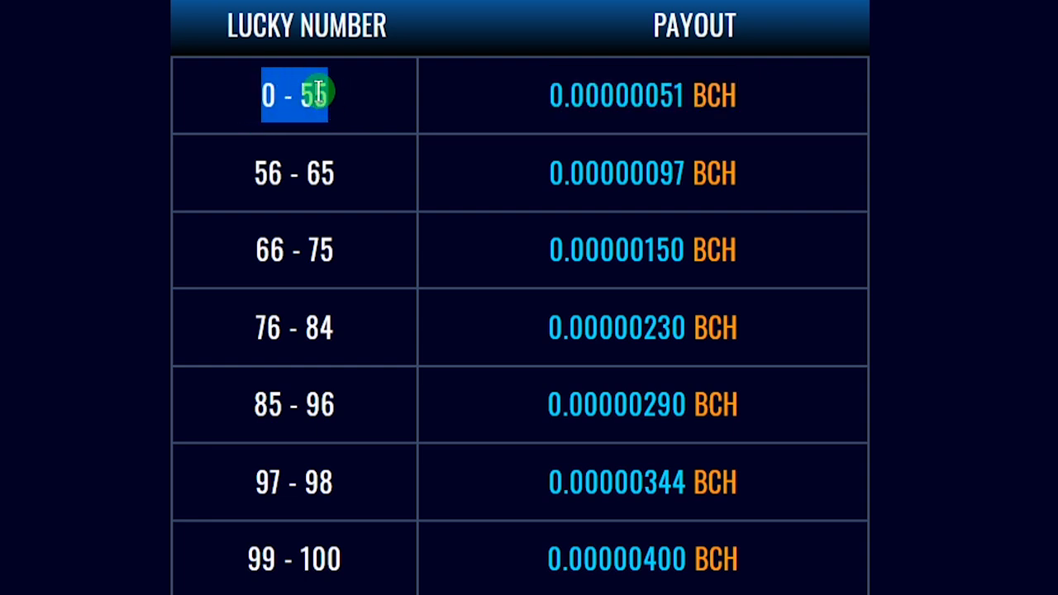
mouse_move(579, 107)
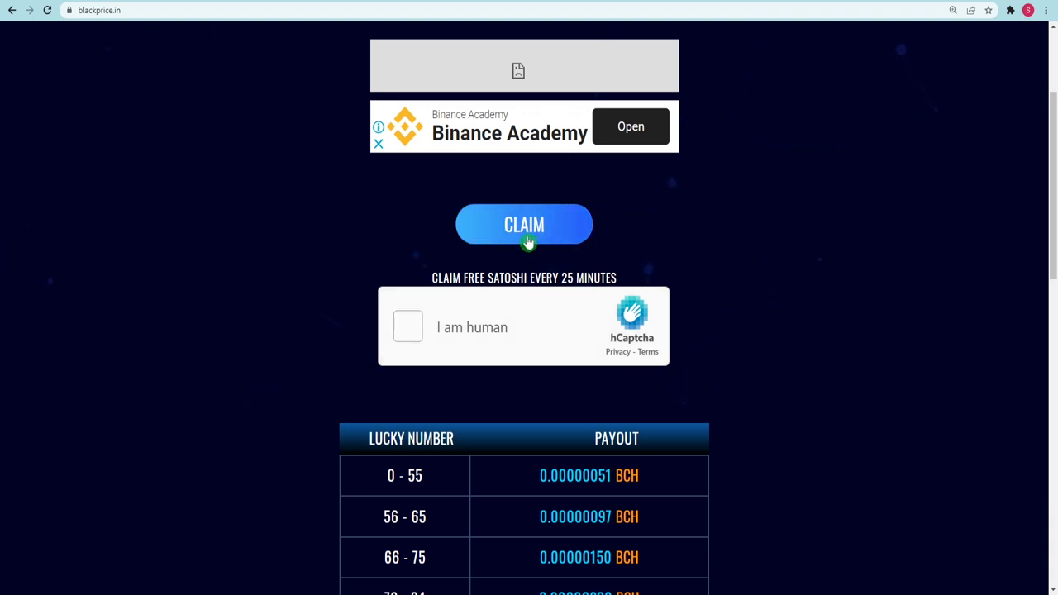
mouse_move(597, 287)
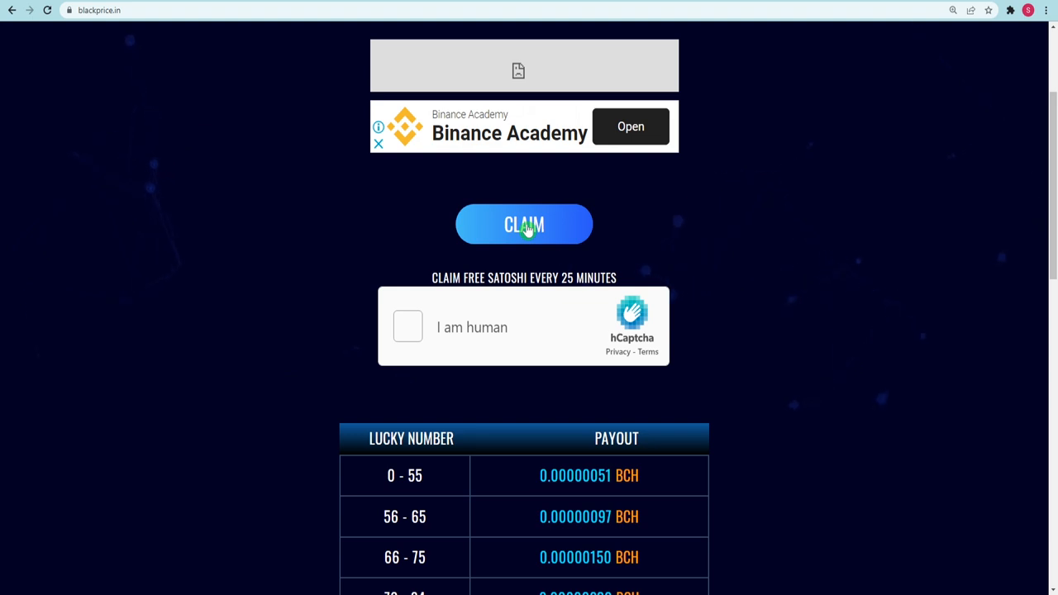
mouse_move(519, 280)
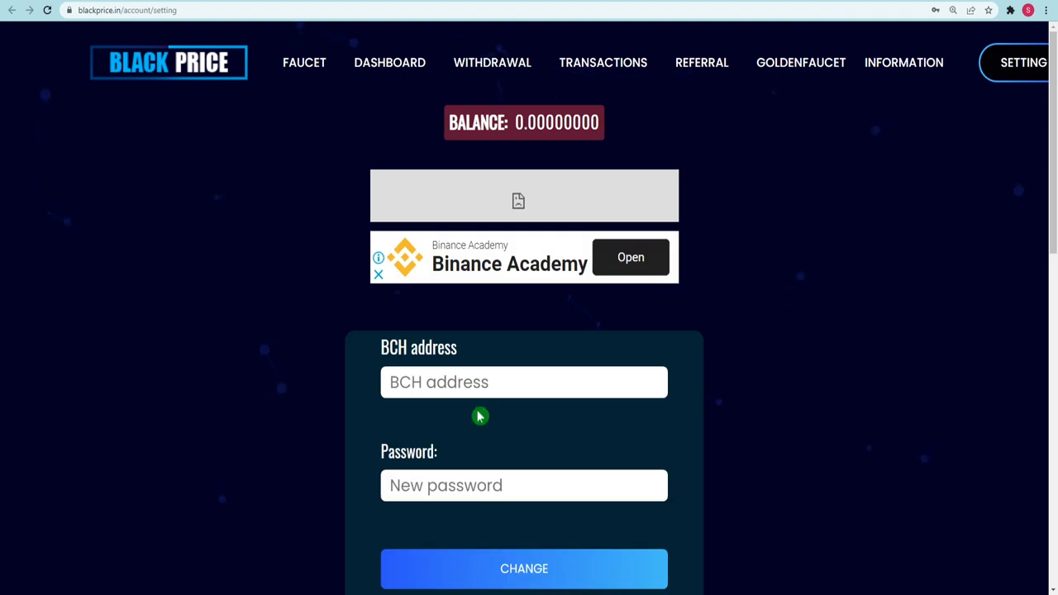
scroll("down", 3)
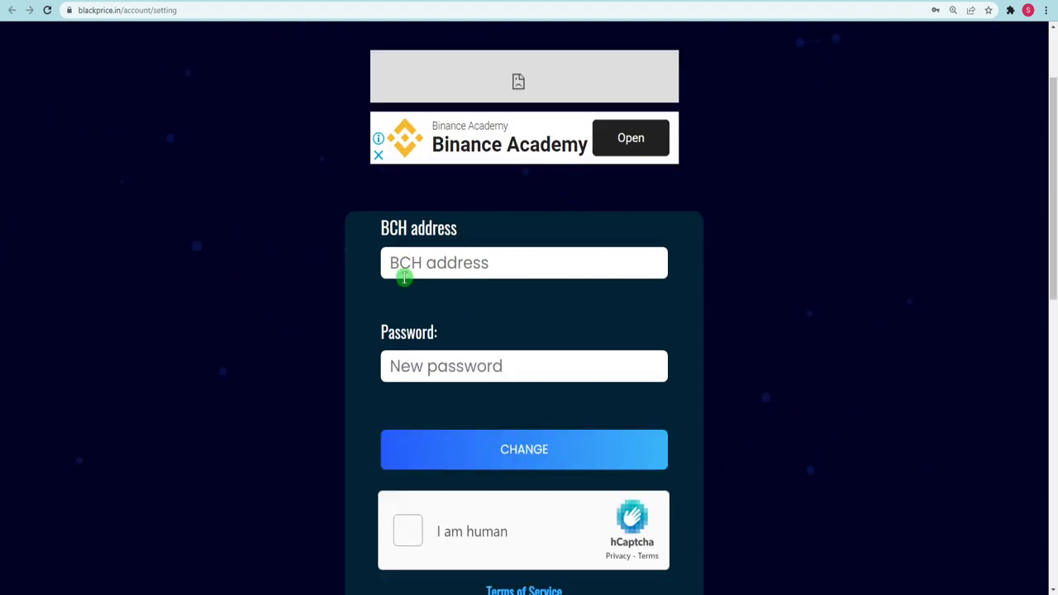
mouse_move(487, 458)
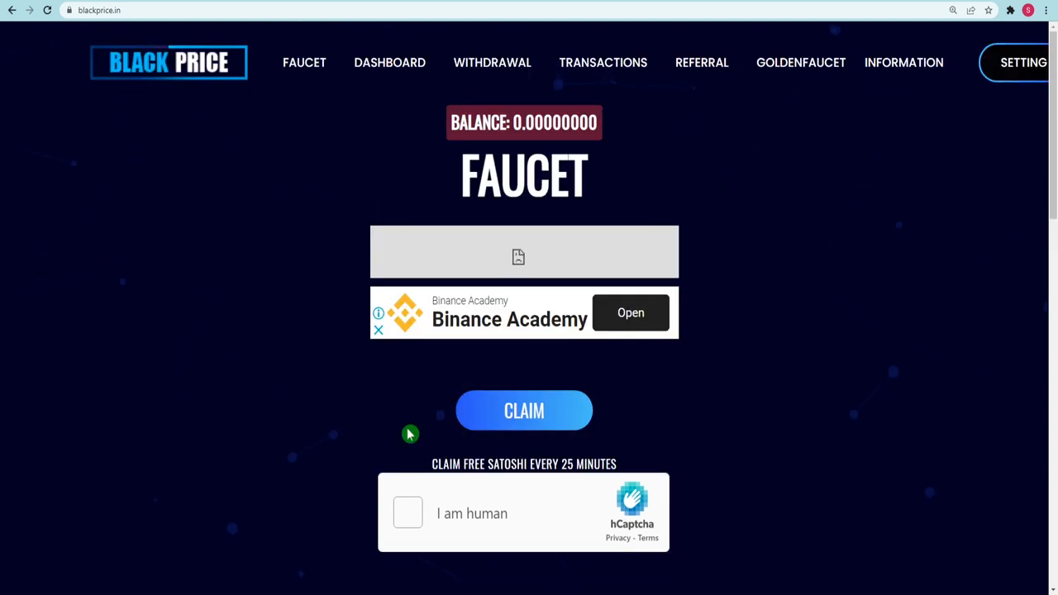
mouse_move(463, 476)
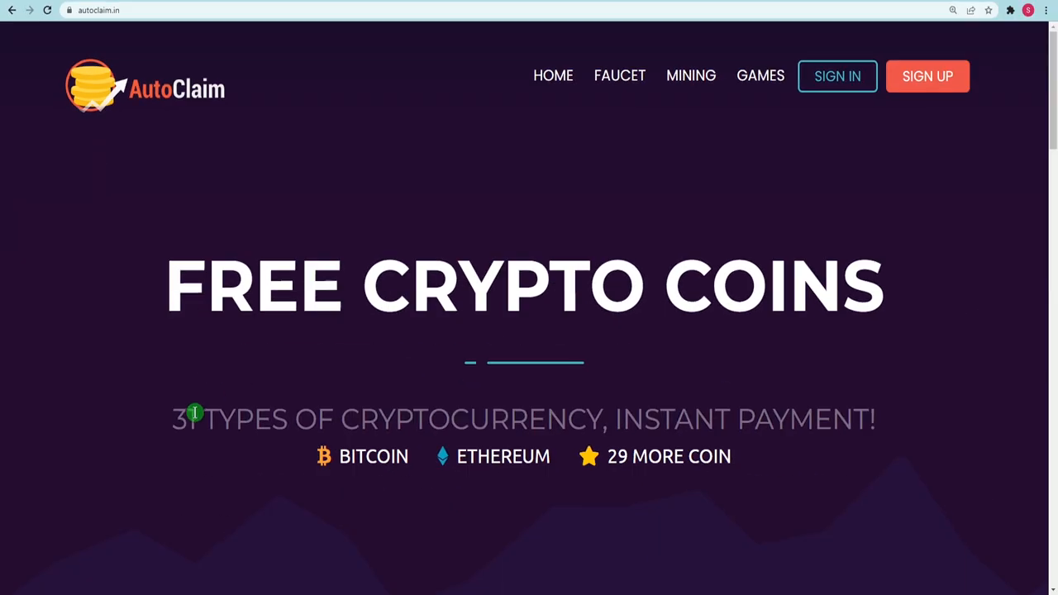
Highlight the '31 types of cryptocurrency' tagline, then browse Ways of Earning through Great Features.
left_click_drag(194, 419, 889, 420)
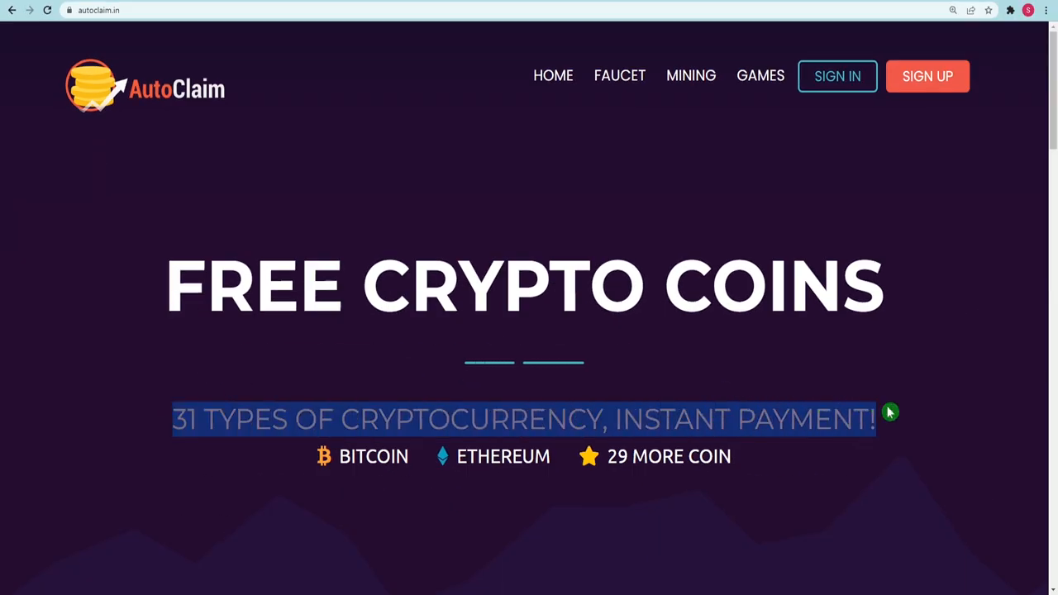
mouse_move(963, 389)
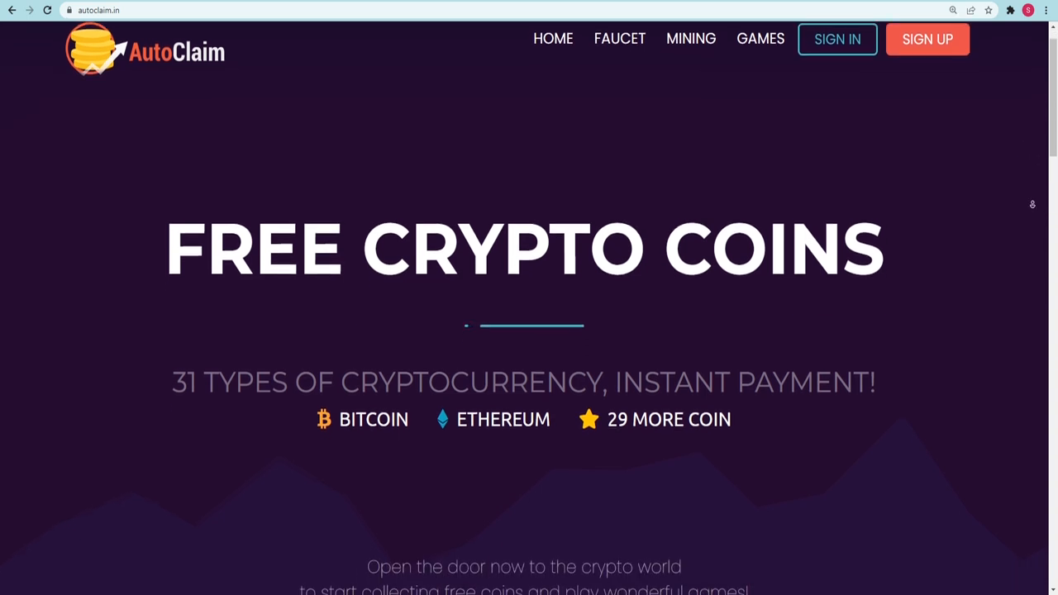
scroll("down", 3)
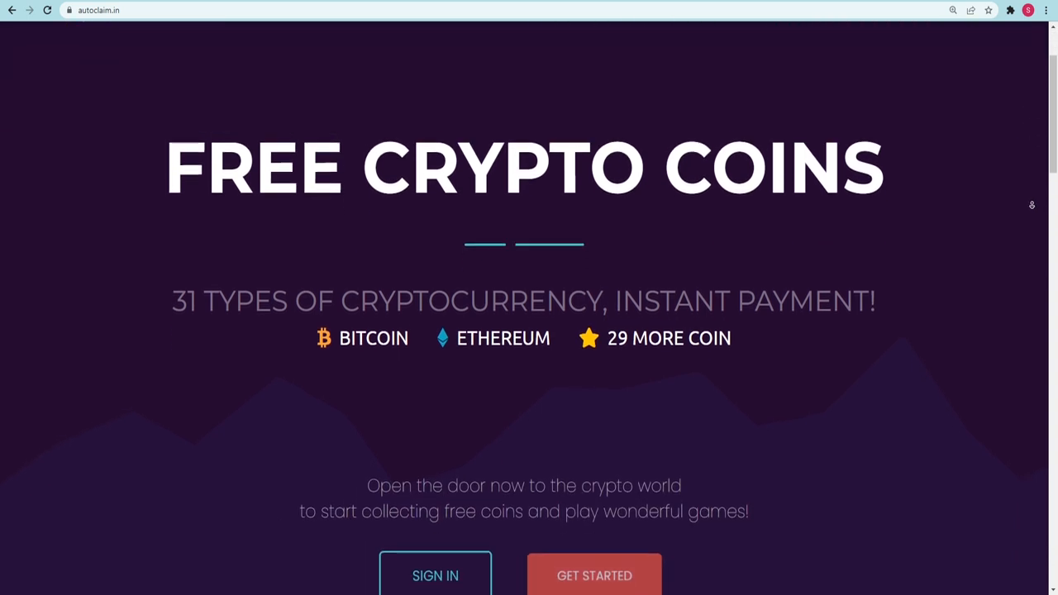
scroll("down", 3)
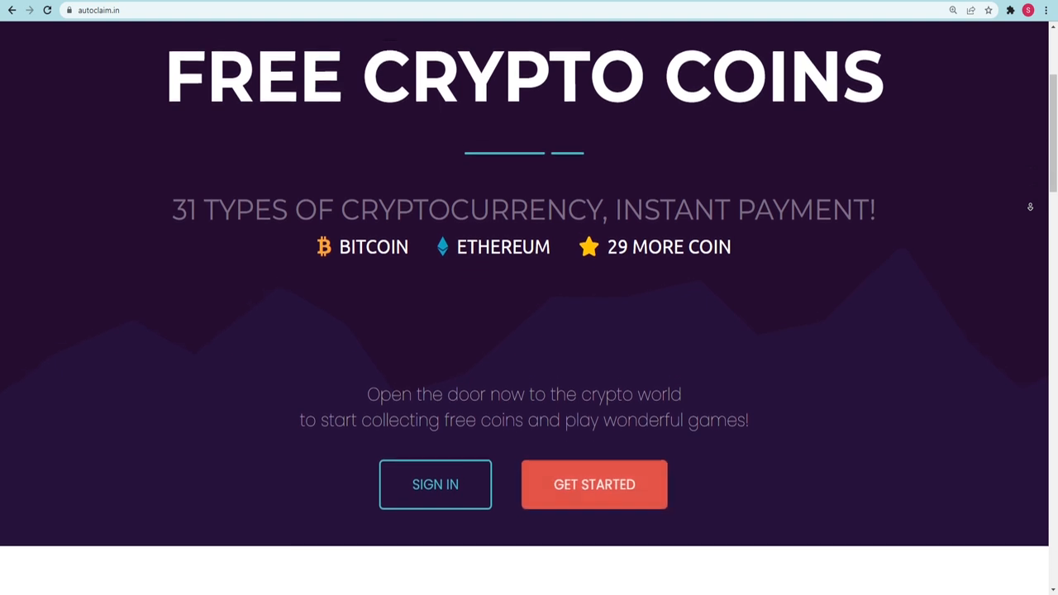
scroll("down", 3)
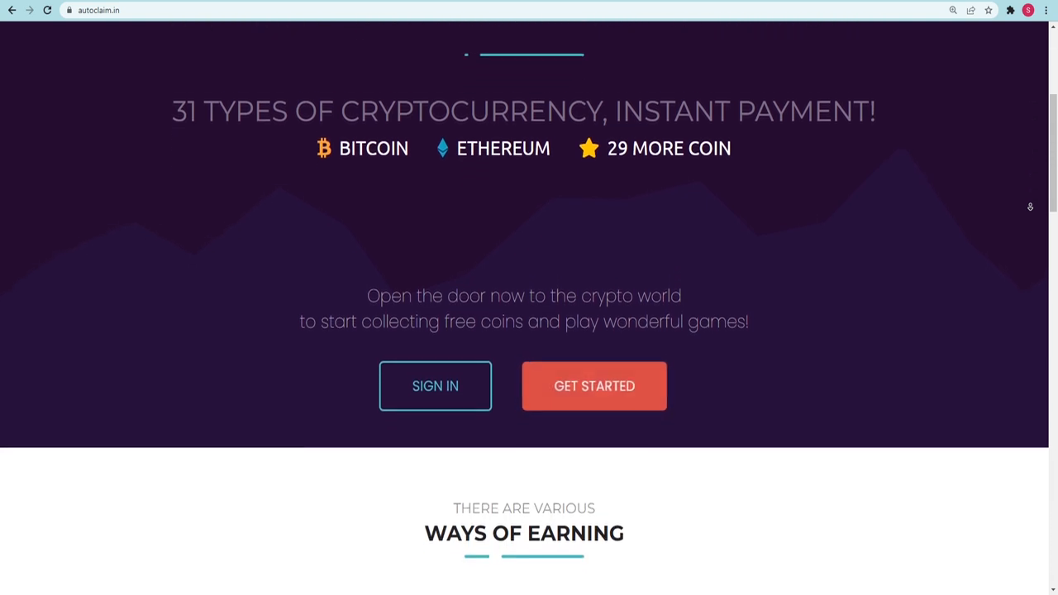
scroll("down", 3)
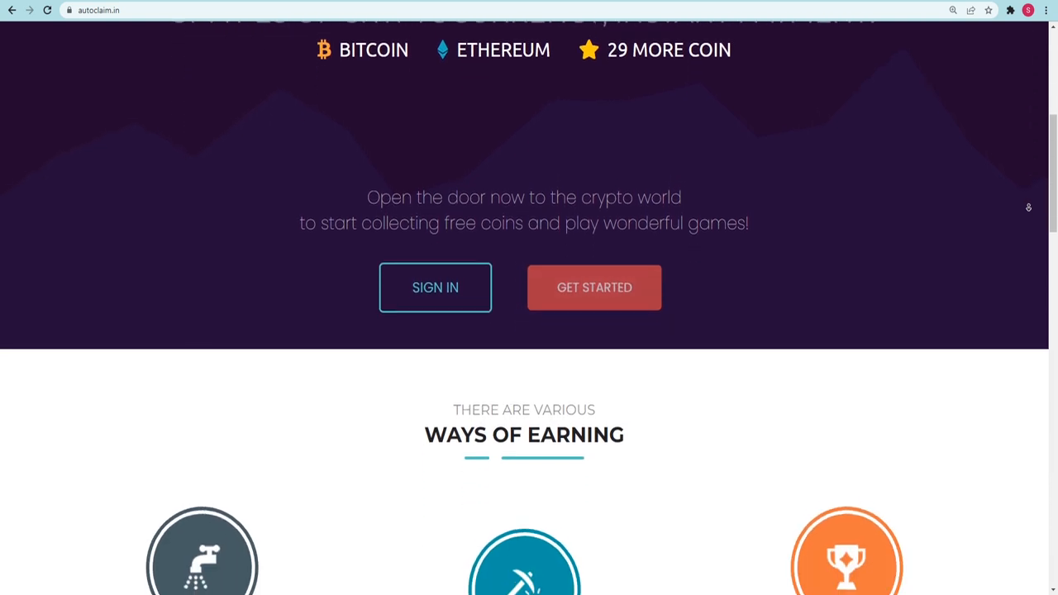
scroll("down", 3)
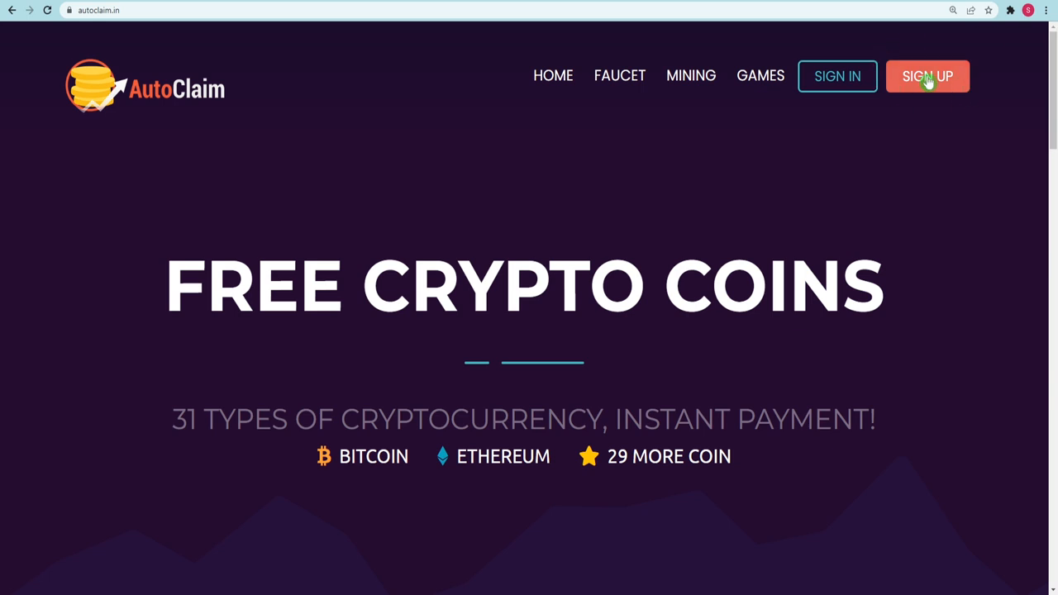
scroll("down", 3)
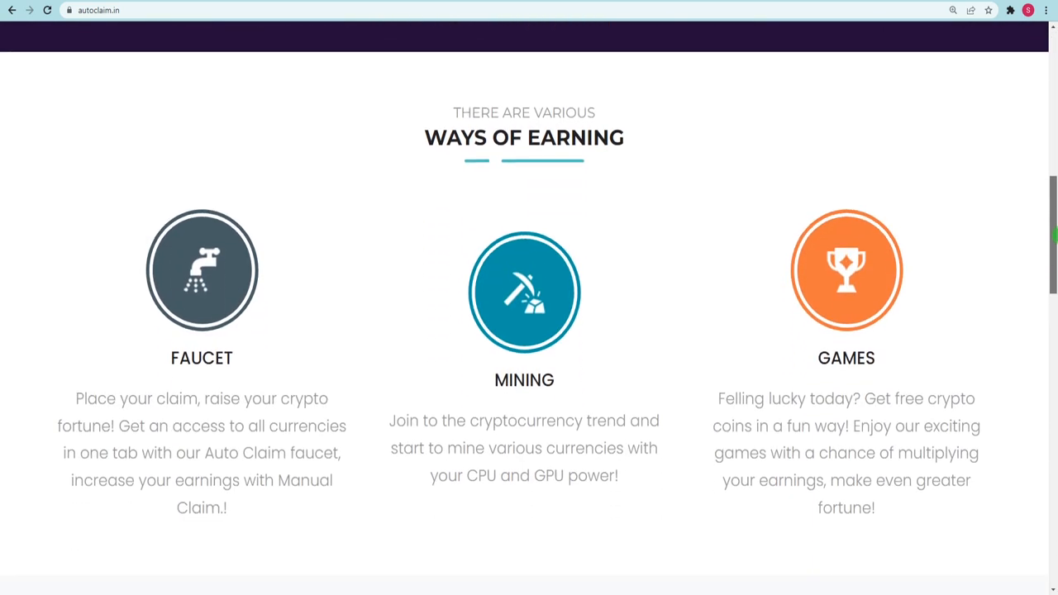
scroll("down", 3)
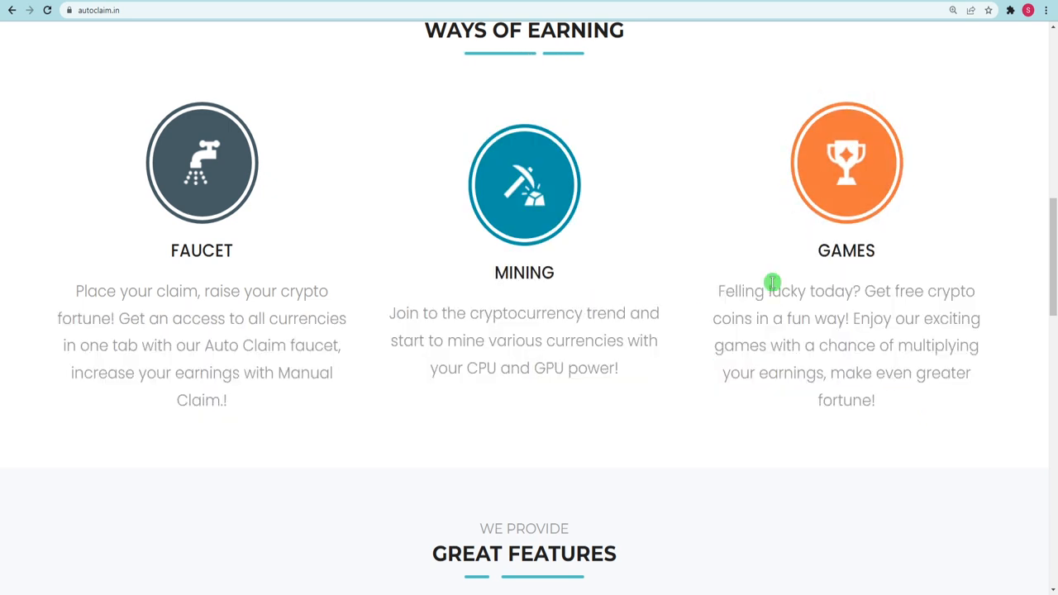
scroll("down", 3)
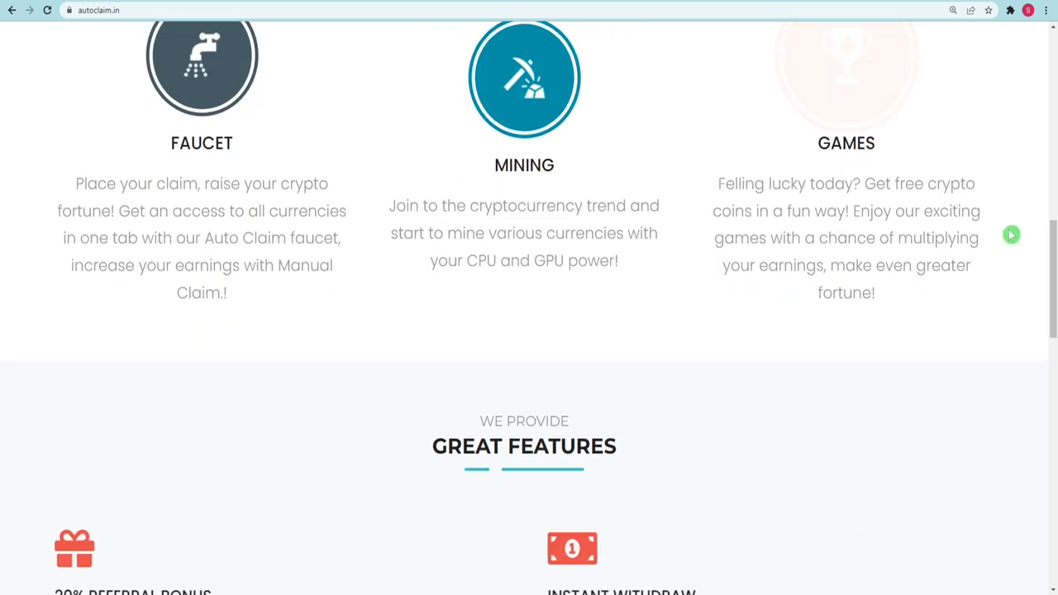
scroll("down", 3)
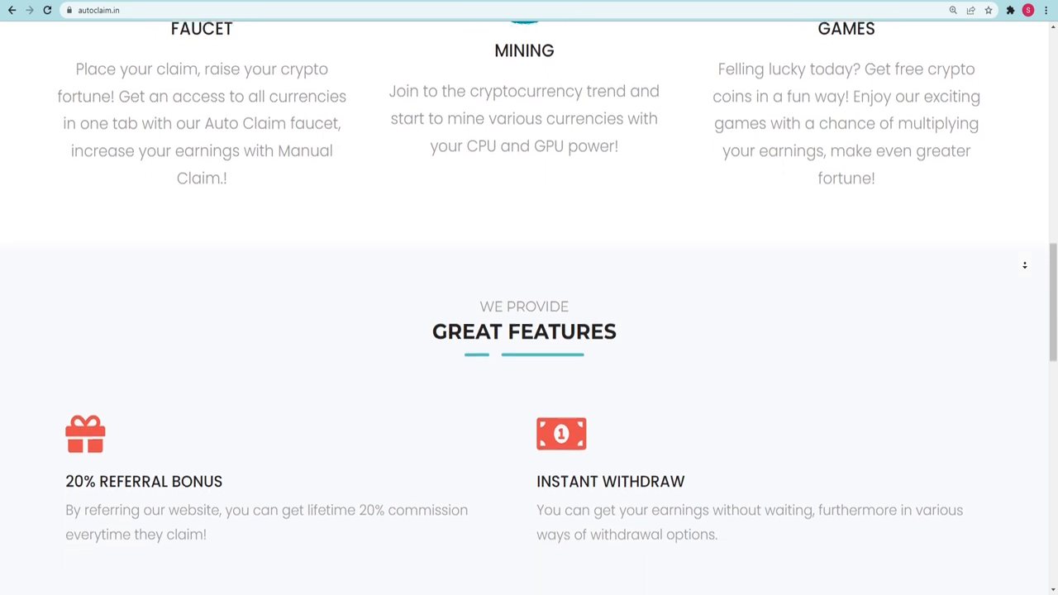
scroll("down", 3)
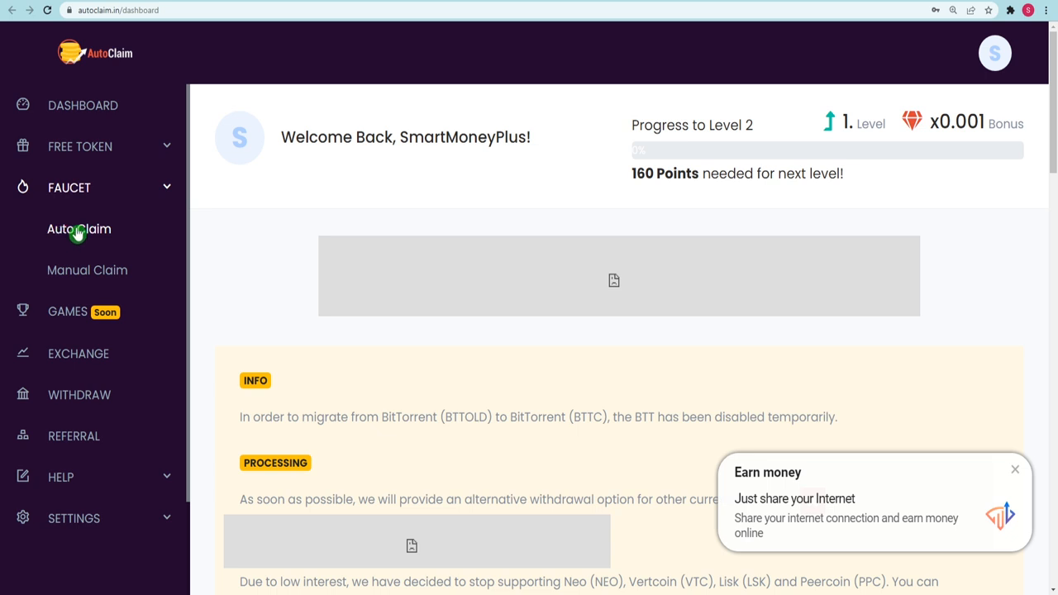
Expand FREE TOKEN and FAUCET in the sidebar to show Auto and Manual Claim.
left_click(80, 146)
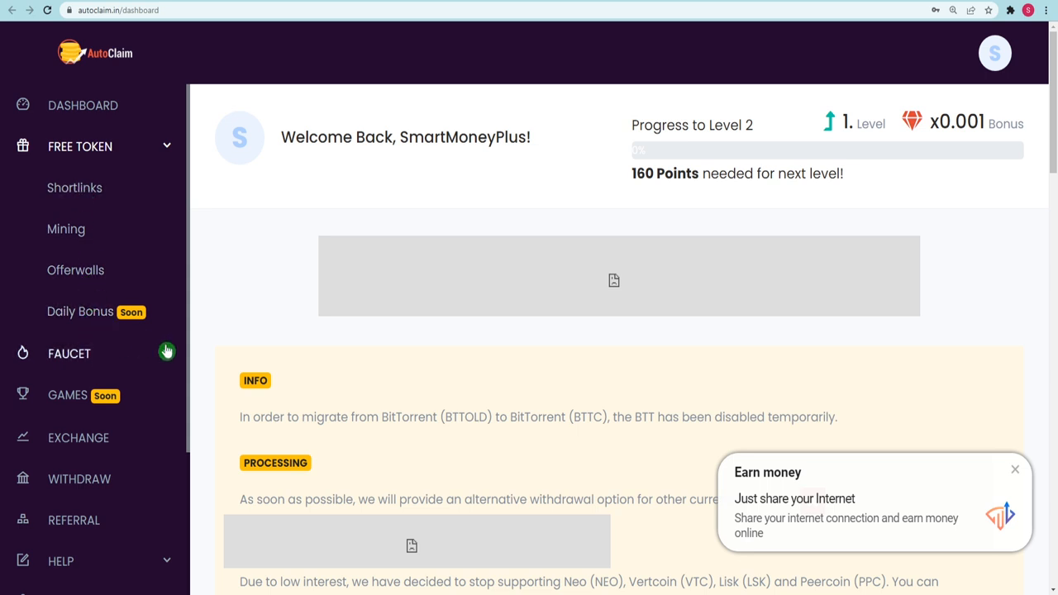
left_click(69, 353)
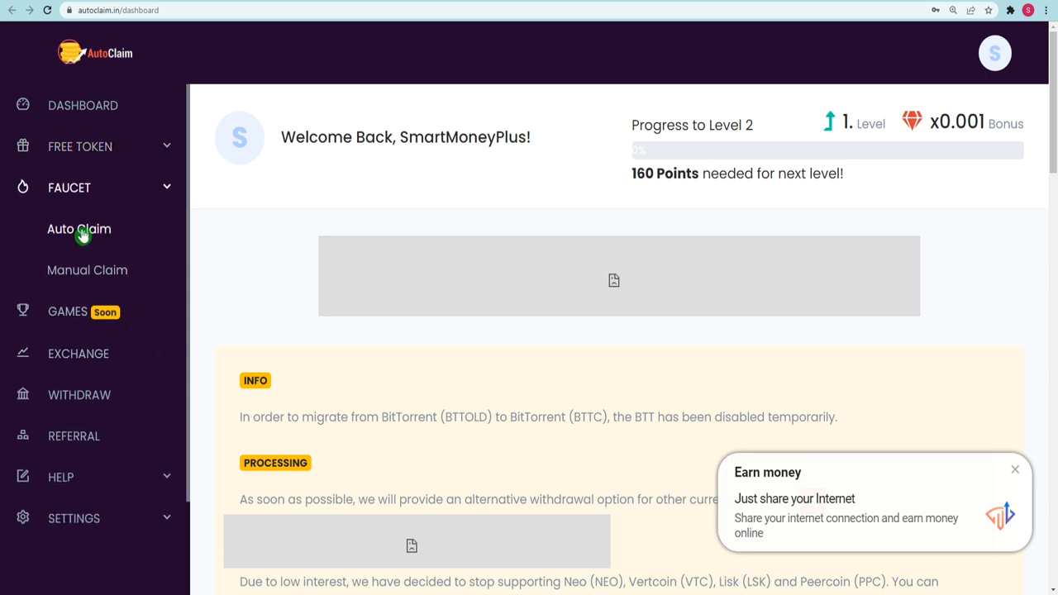
Open Auto Claim with BCH, FaucetPay, 2 minutes, 1x boost, highlighting the 0.00000007 BCH rate.
left_click(78, 229)
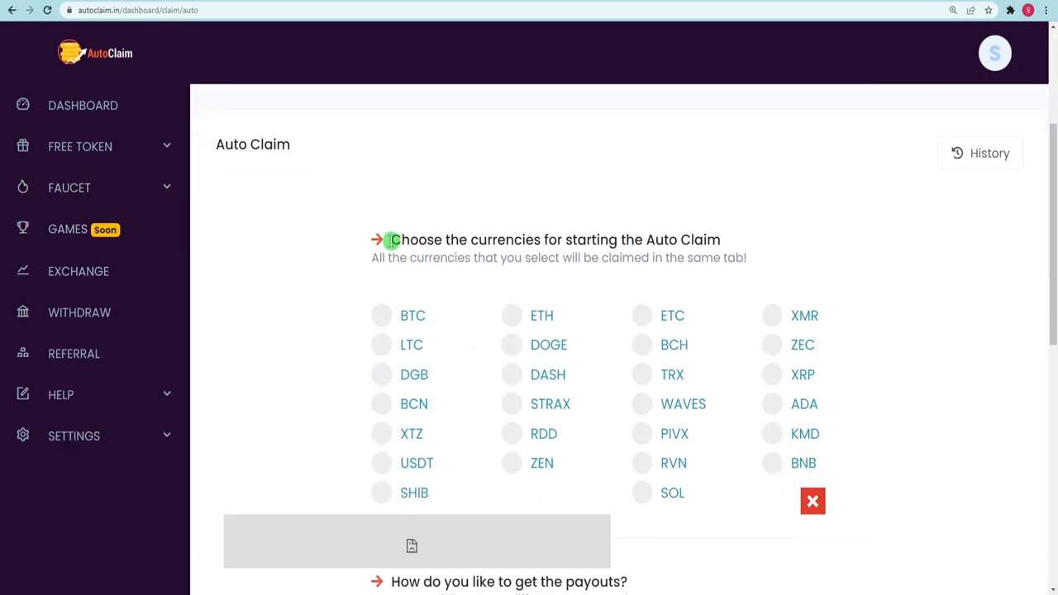
scroll("down", 3)
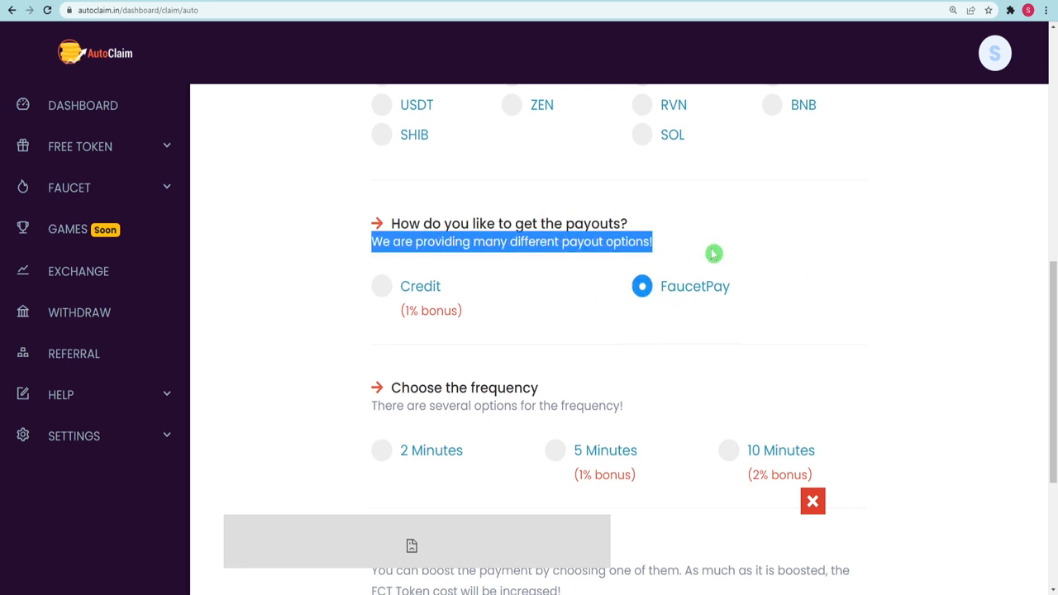
scroll("down", 3)
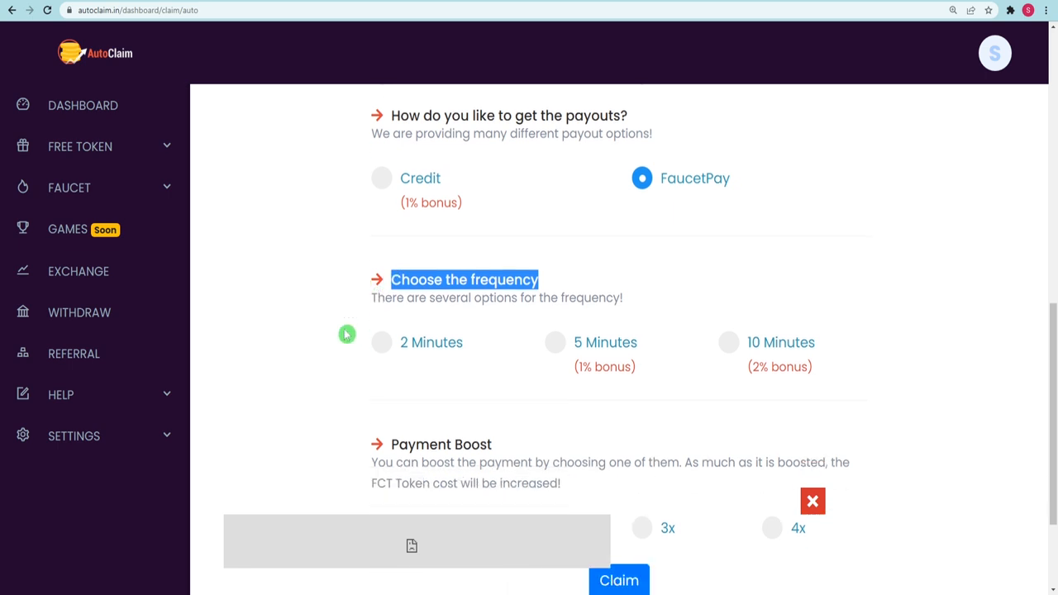
scroll("down", 3)
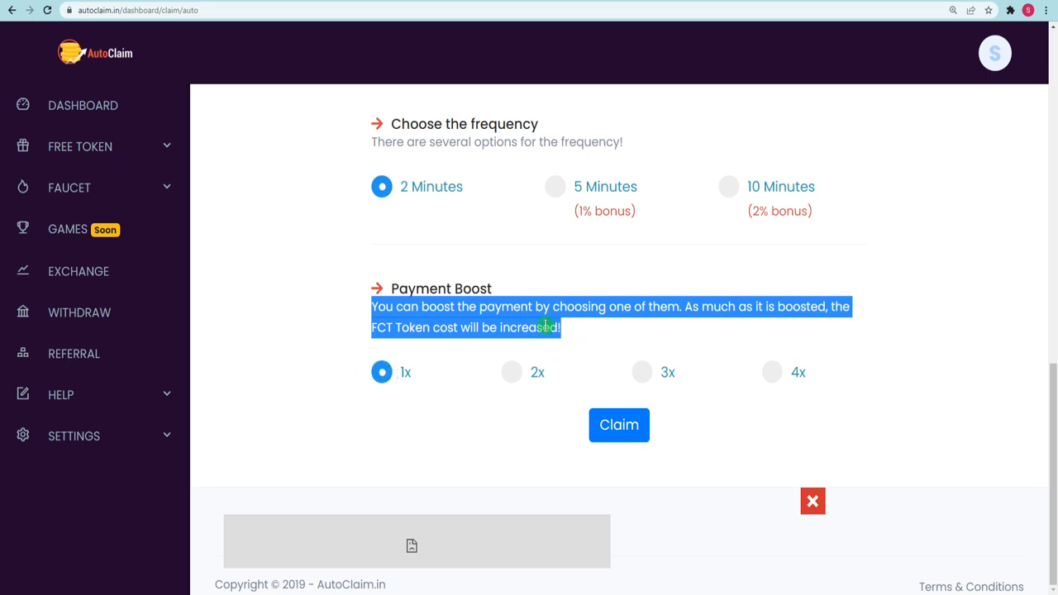
scroll("up", 3)
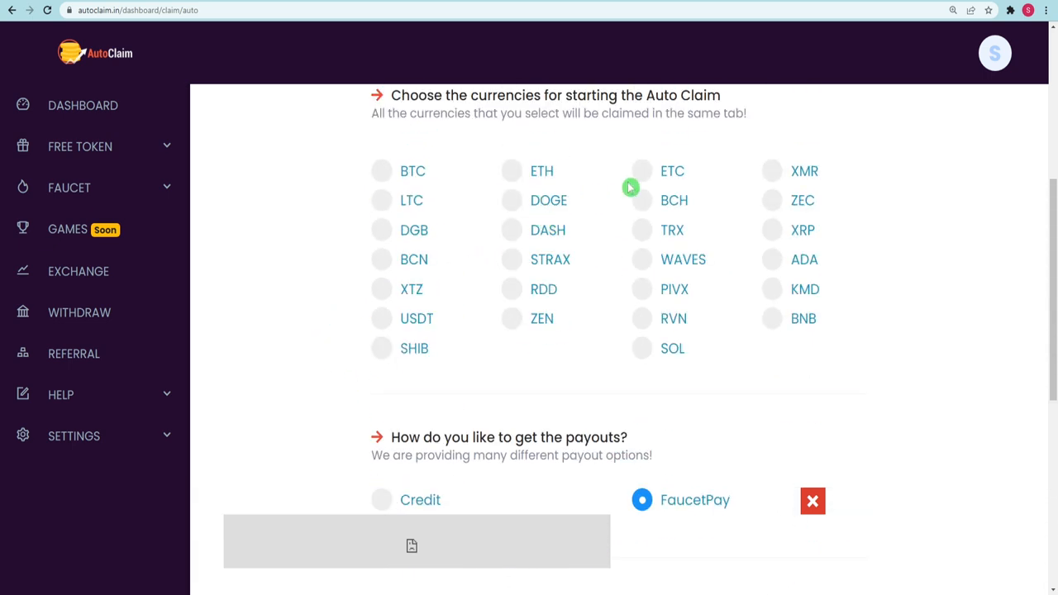
scroll("down", 3)
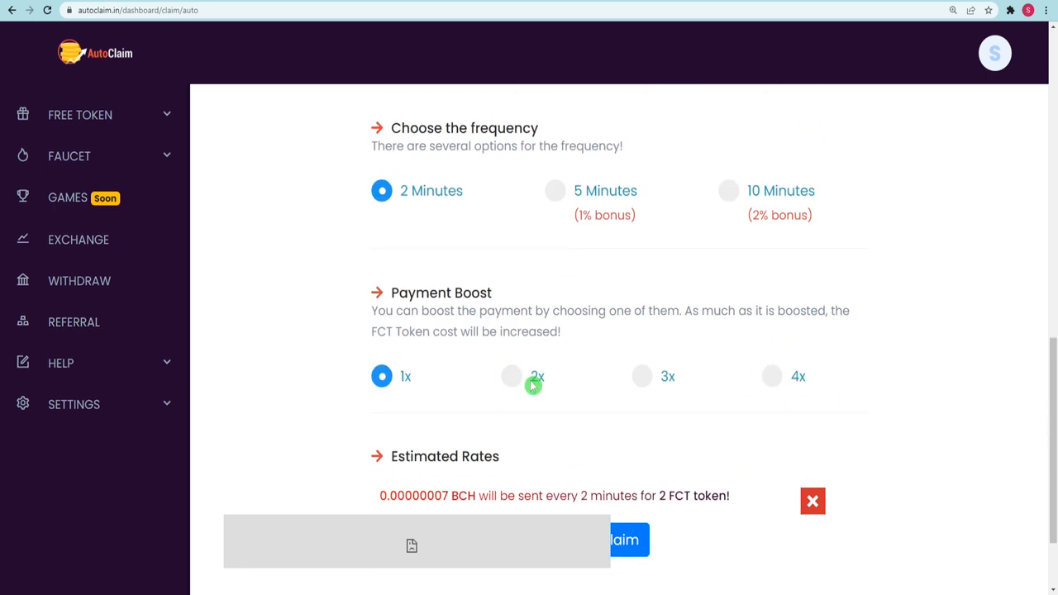
scroll("down", 3)
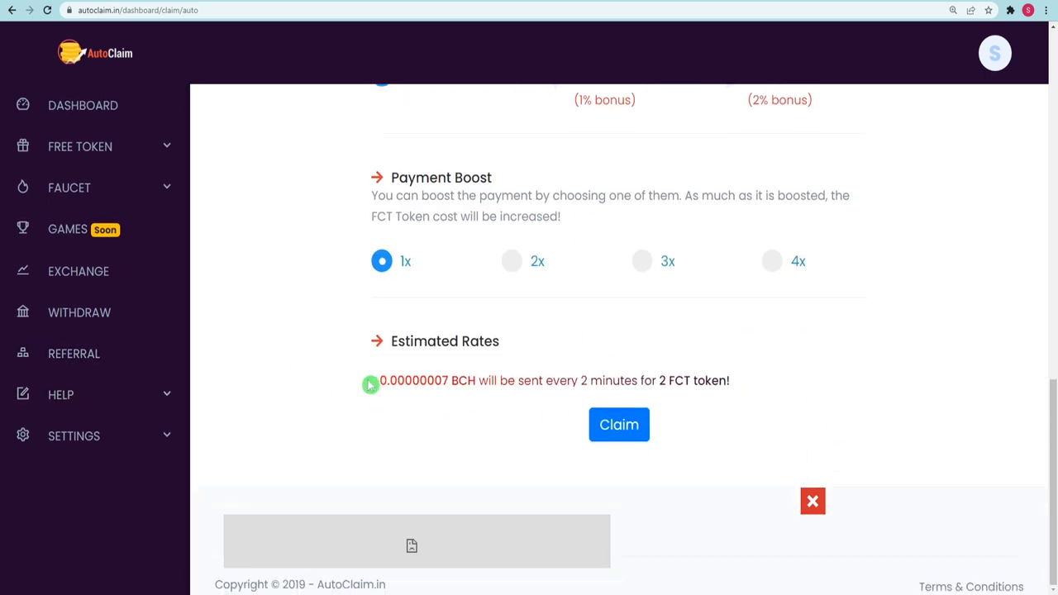
triple_click(552, 381)
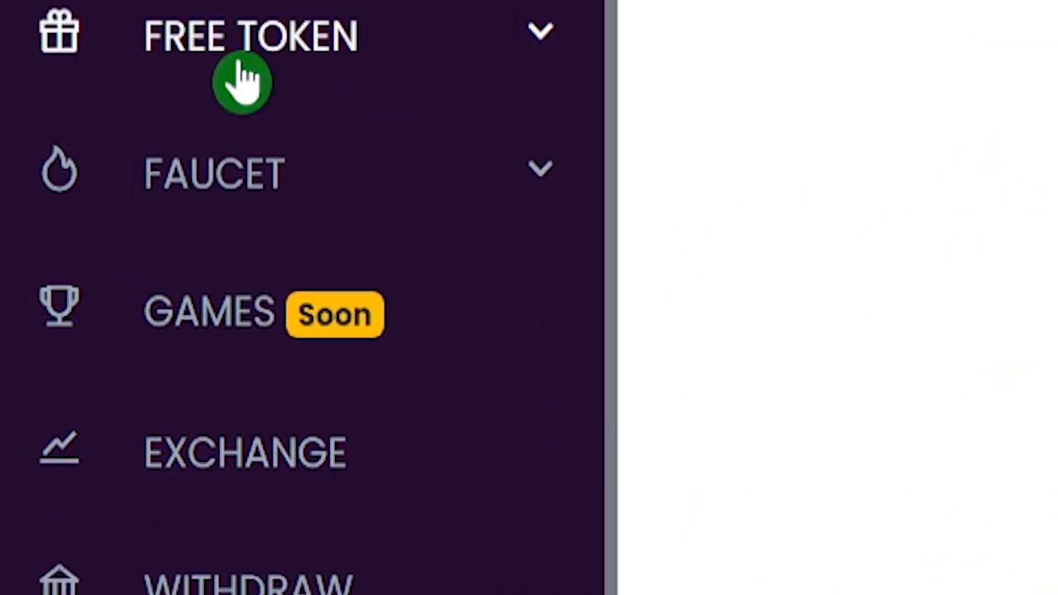
Expand the FAUCET submenu to reveal Auto Claim and Manual Claim.
left_click(250, 35)
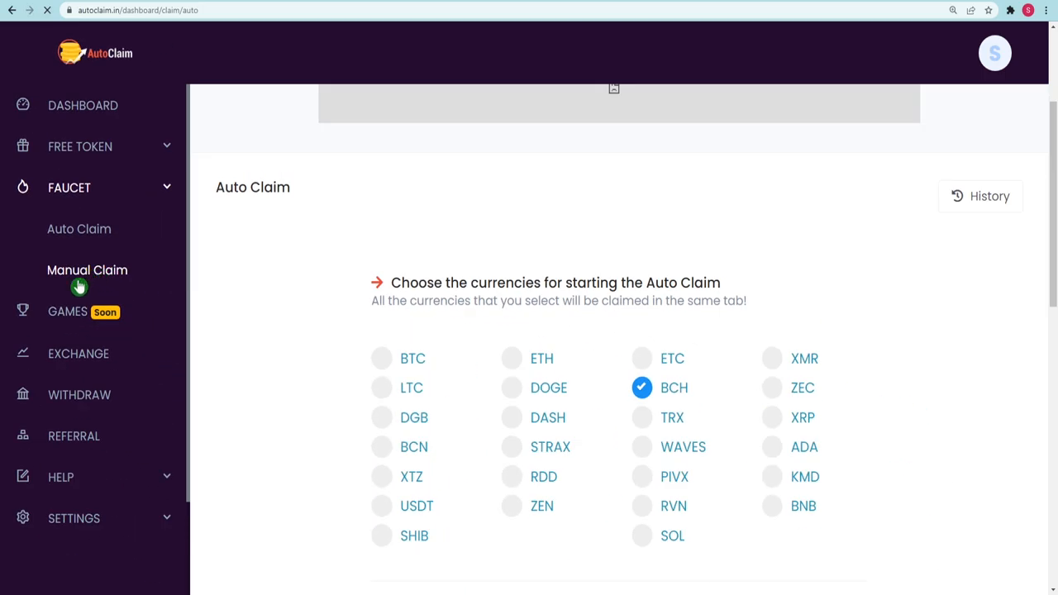
Open the Manual Claim form and press Claim with the form still empty.
left_click(87, 269)
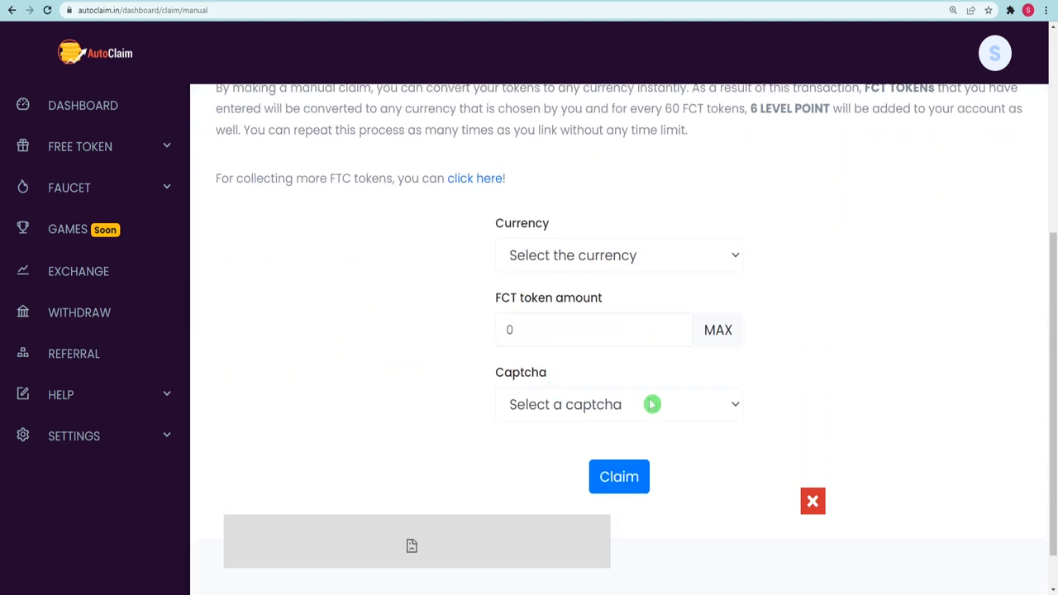
mouse_move(548, 262)
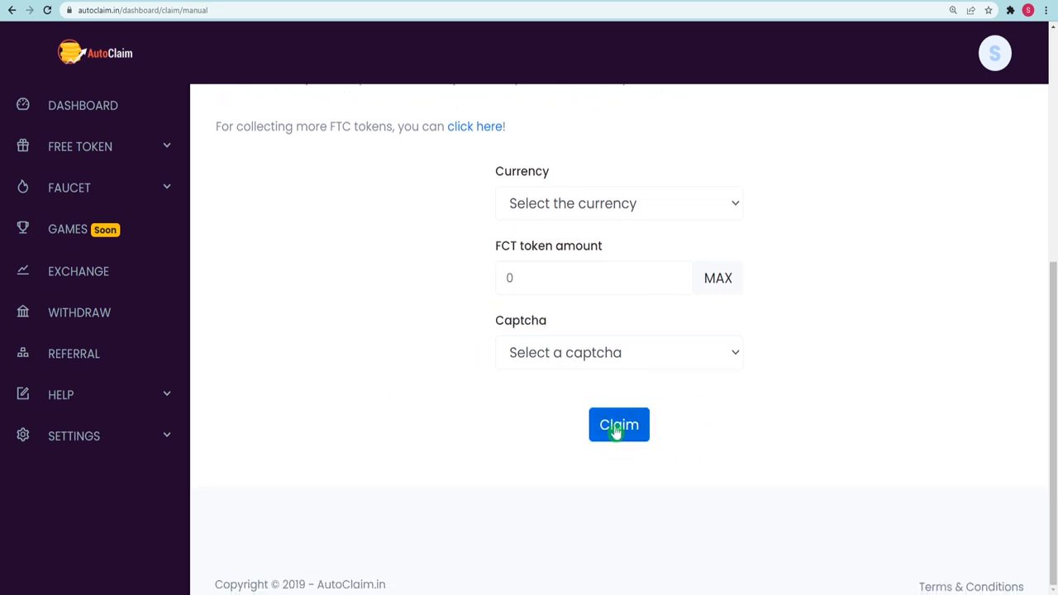
left_click(618, 424)
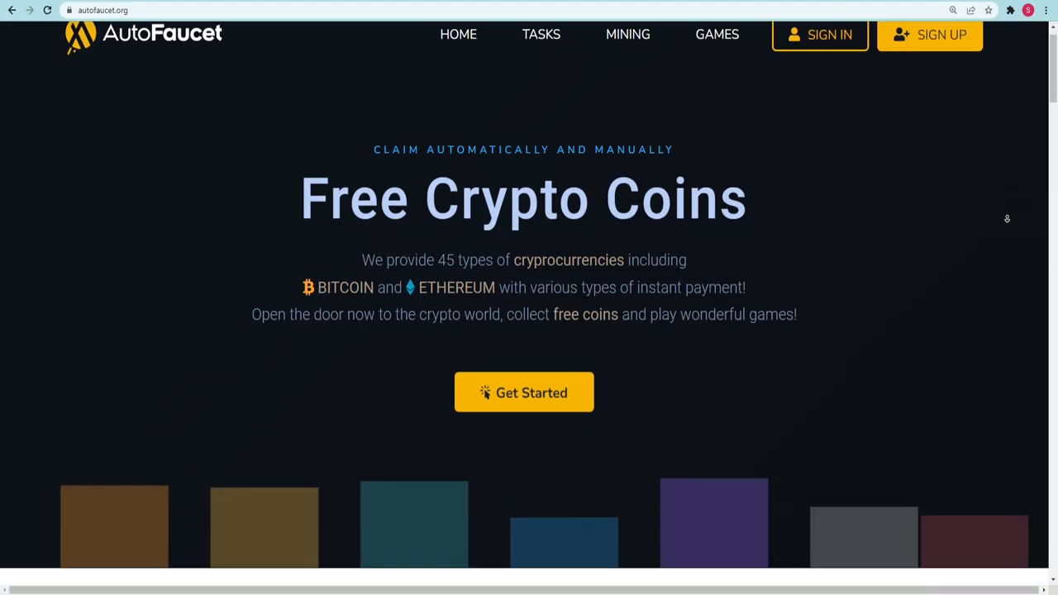
Scroll through the AutoFaucet homepage sections and reach the level-1 dashboard.
scroll("down", 3)
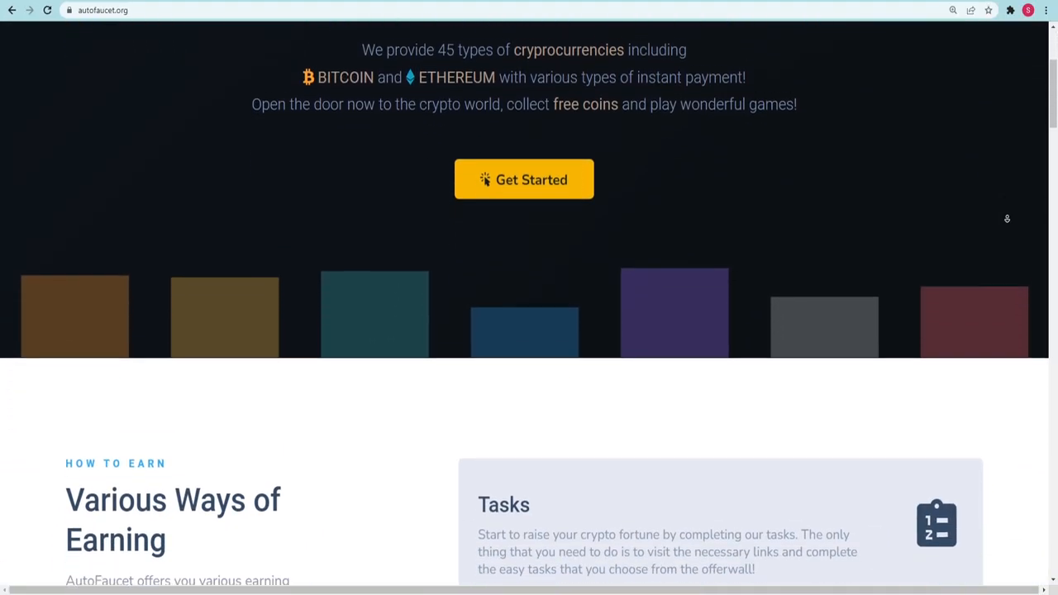
scroll("down", 3)
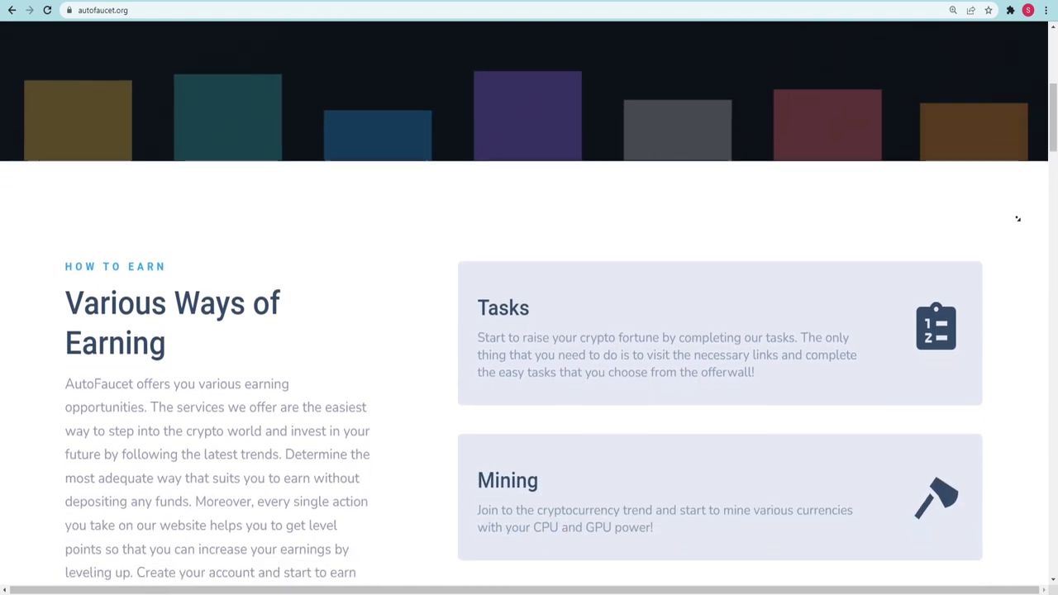
scroll("down", 3)
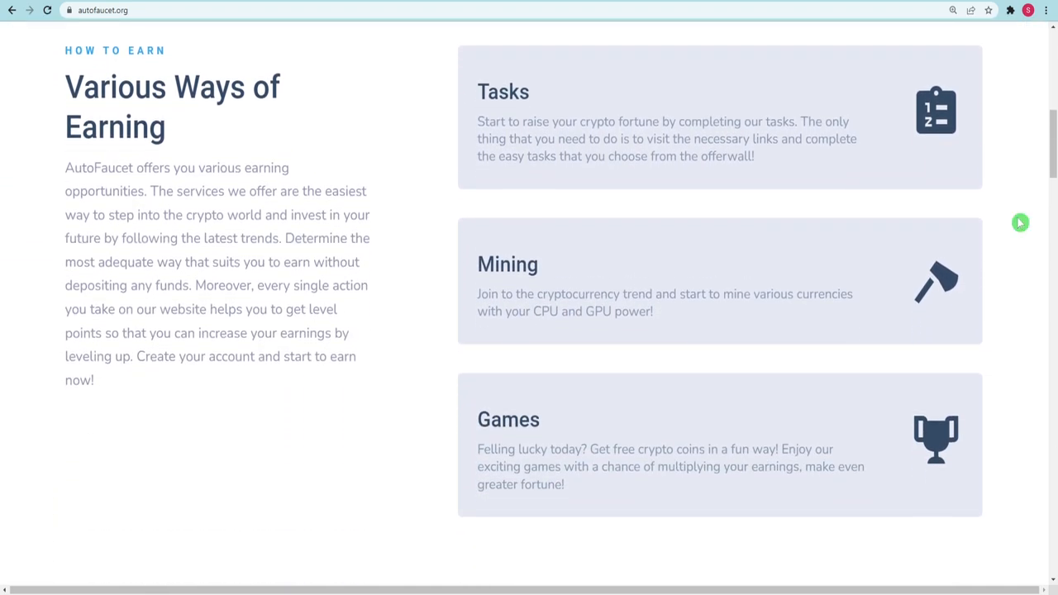
double_click(633, 310)
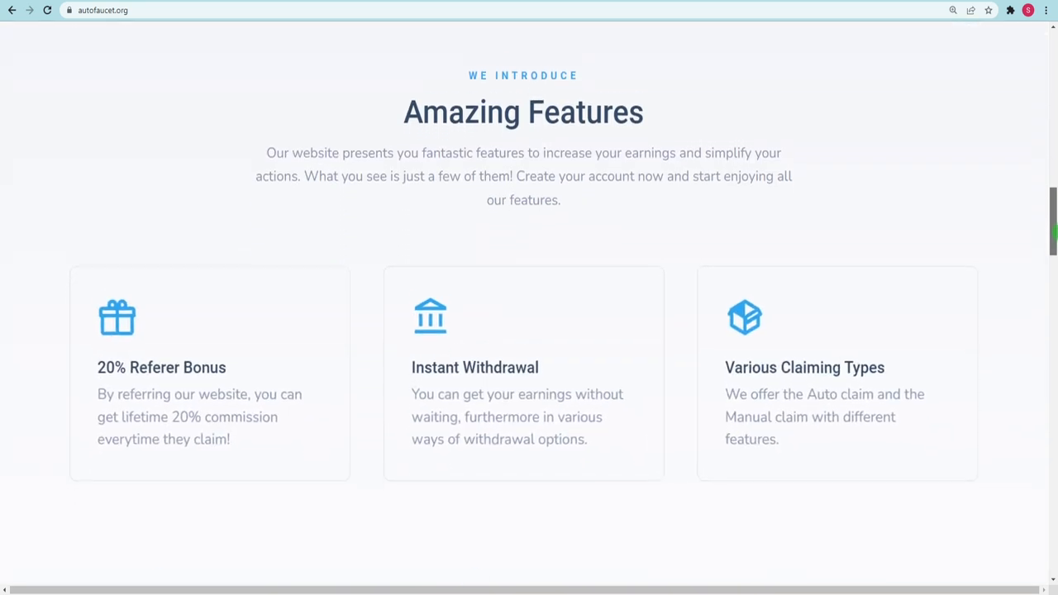
scroll("down", 3)
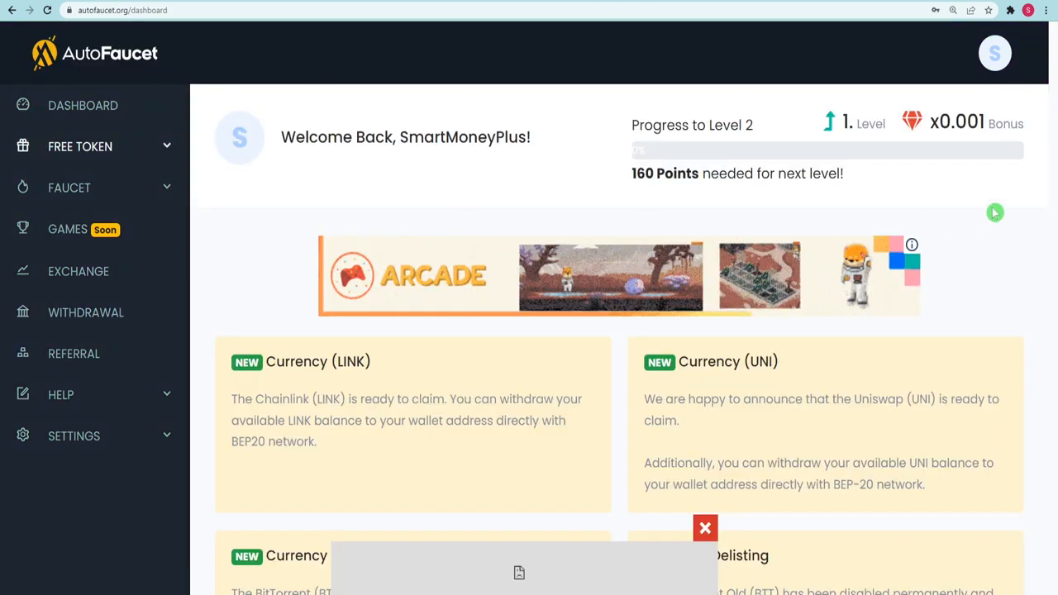
Expand FREE TOKEN and open browser Mining, showing 0 hashes and 5263 hashes per FCT.
scroll("down", 3)
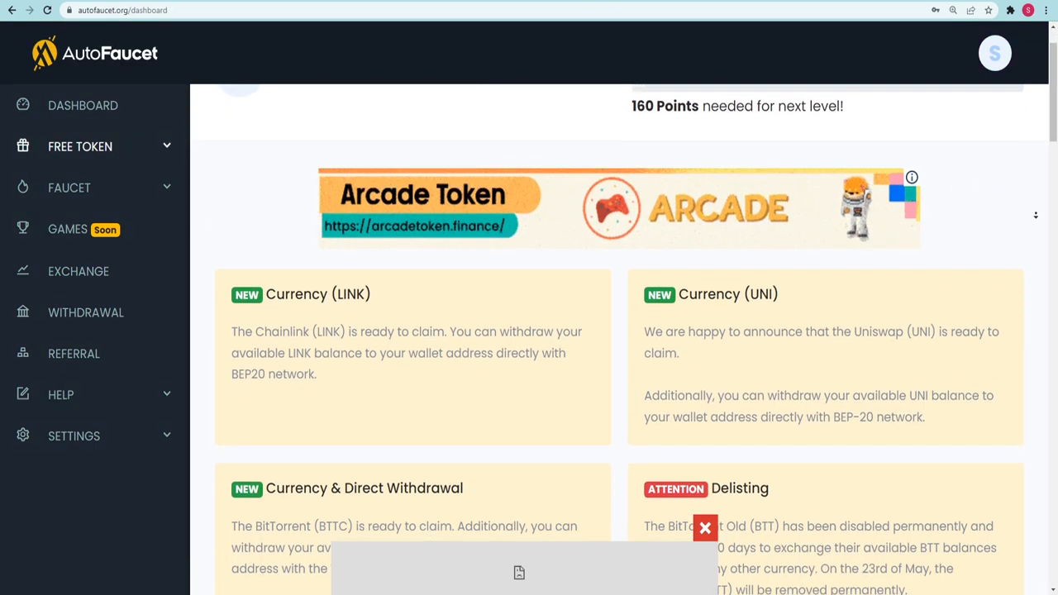
scroll("down", 3)
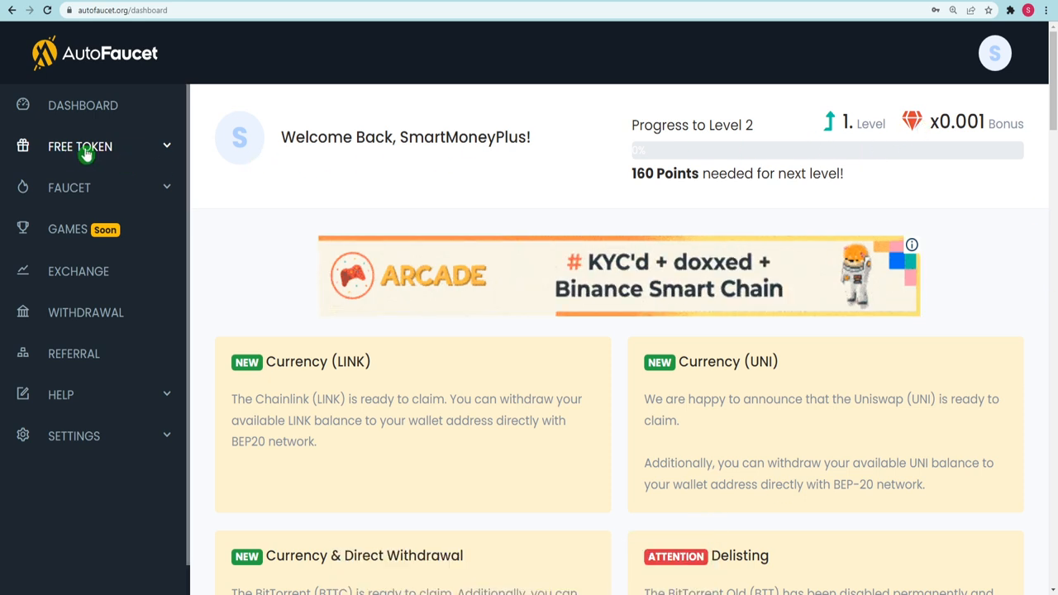
left_click(80, 146)
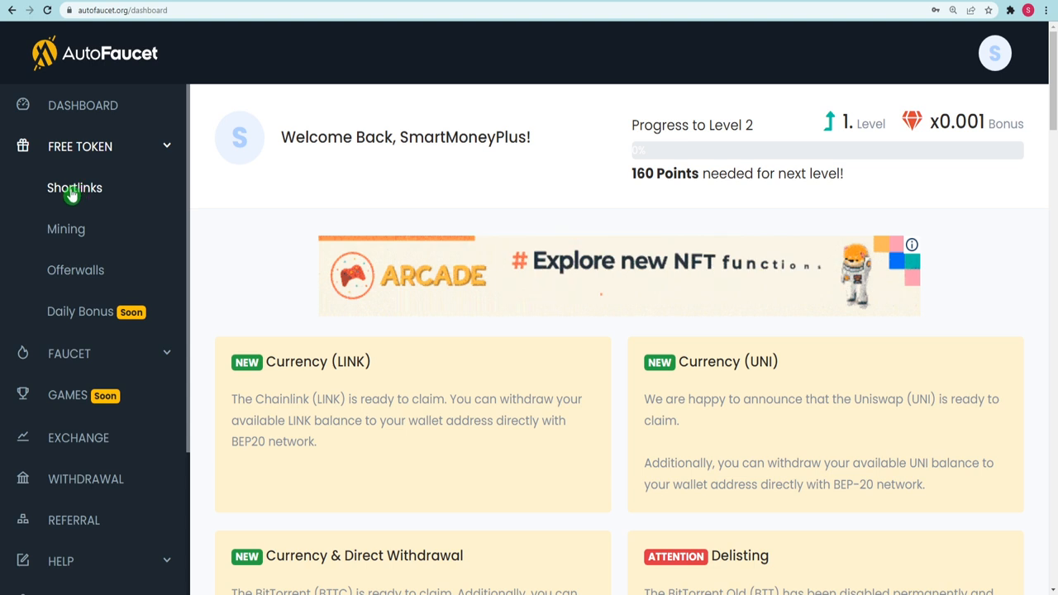
left_click(75, 188)
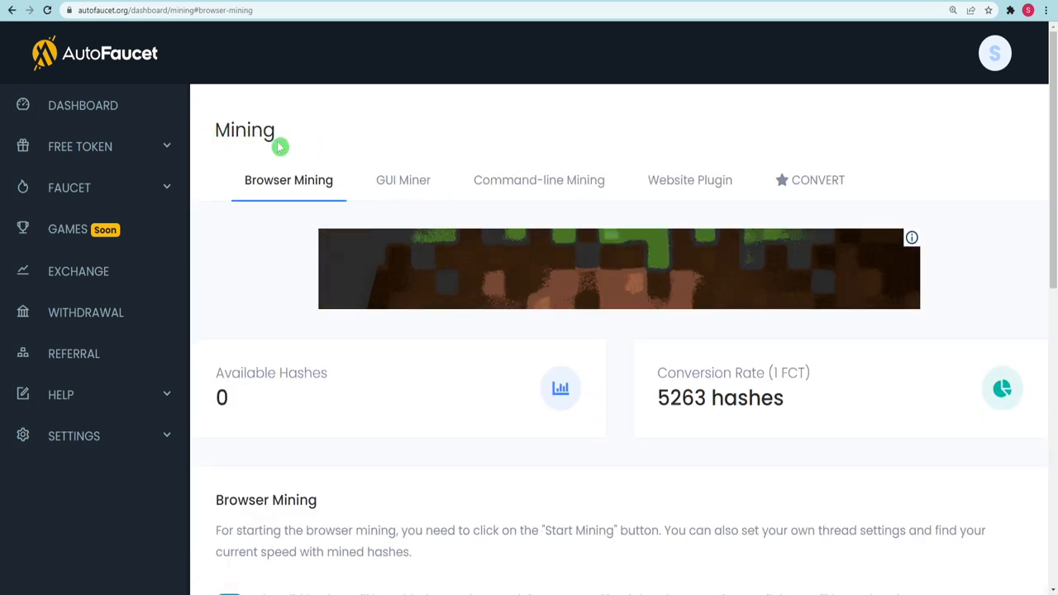
Review Browser Mining and GUI Miner details, then open Shortlinks showing 0 FCT and 154 links.
scroll("down", 3)
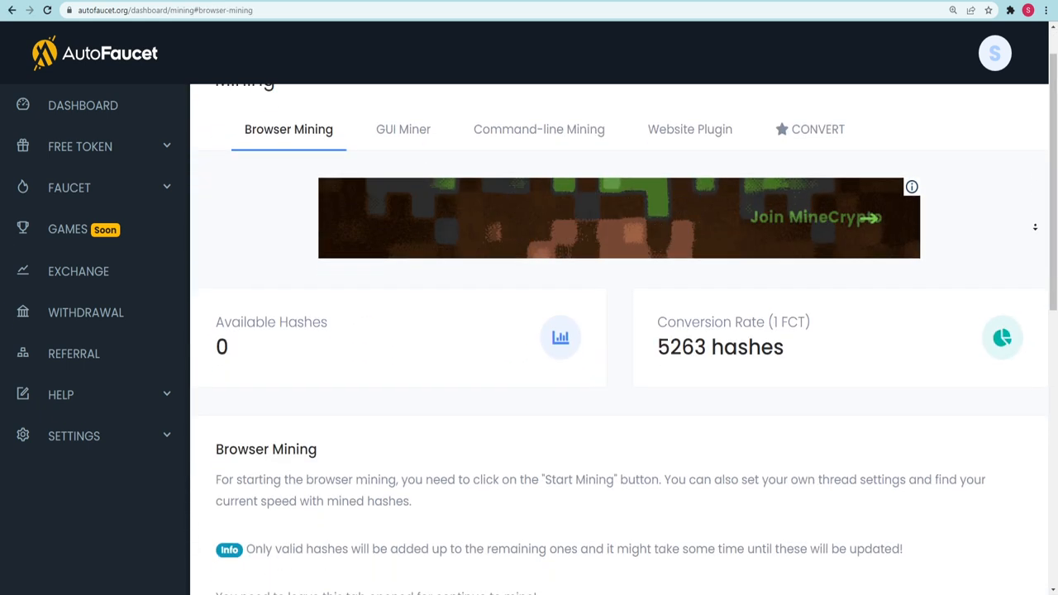
scroll("down", 3)
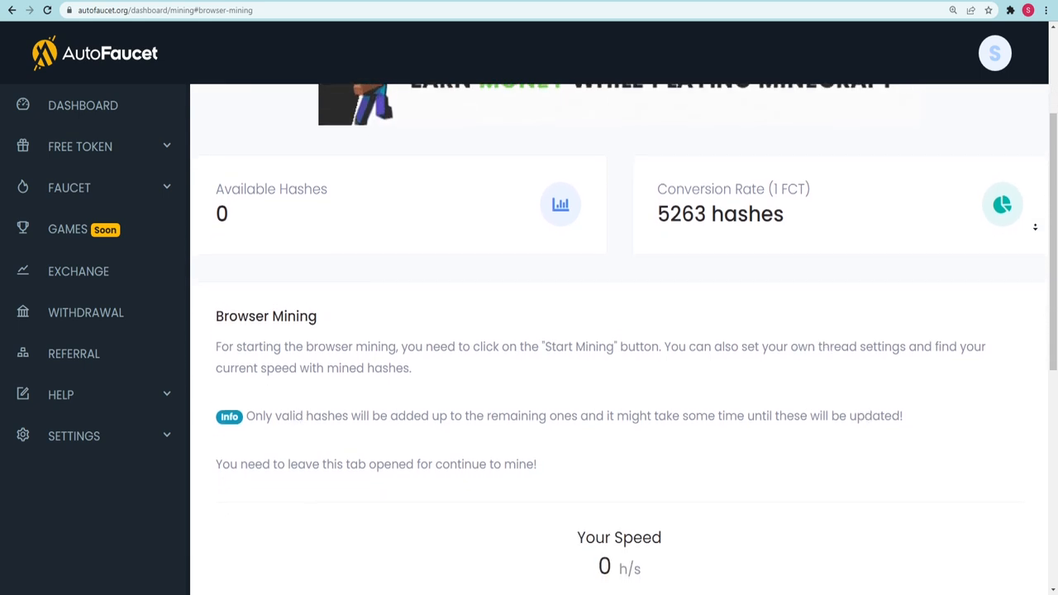
scroll("down", 3)
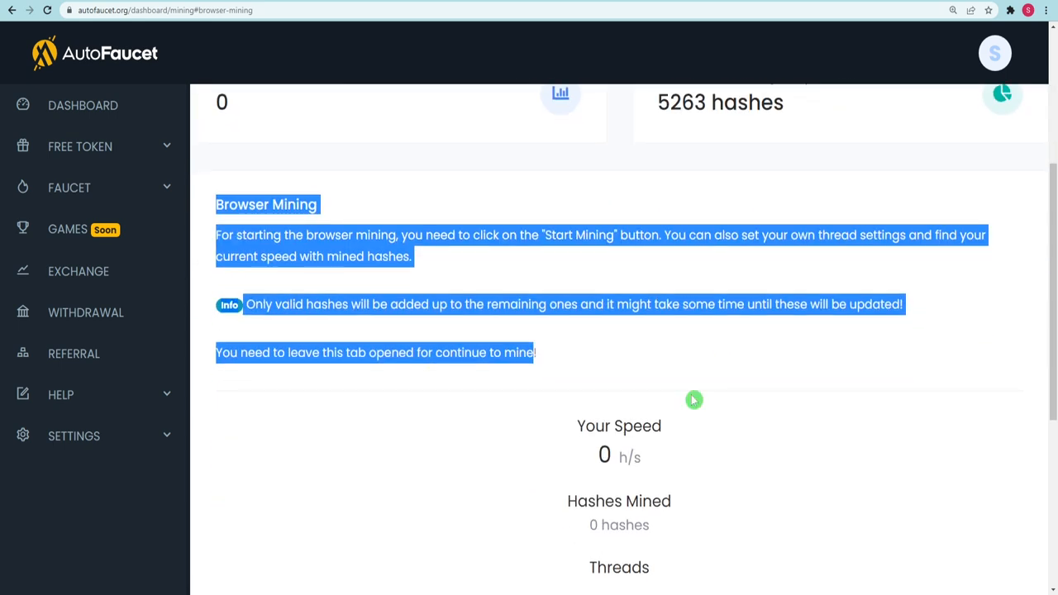
left_click(403, 180)
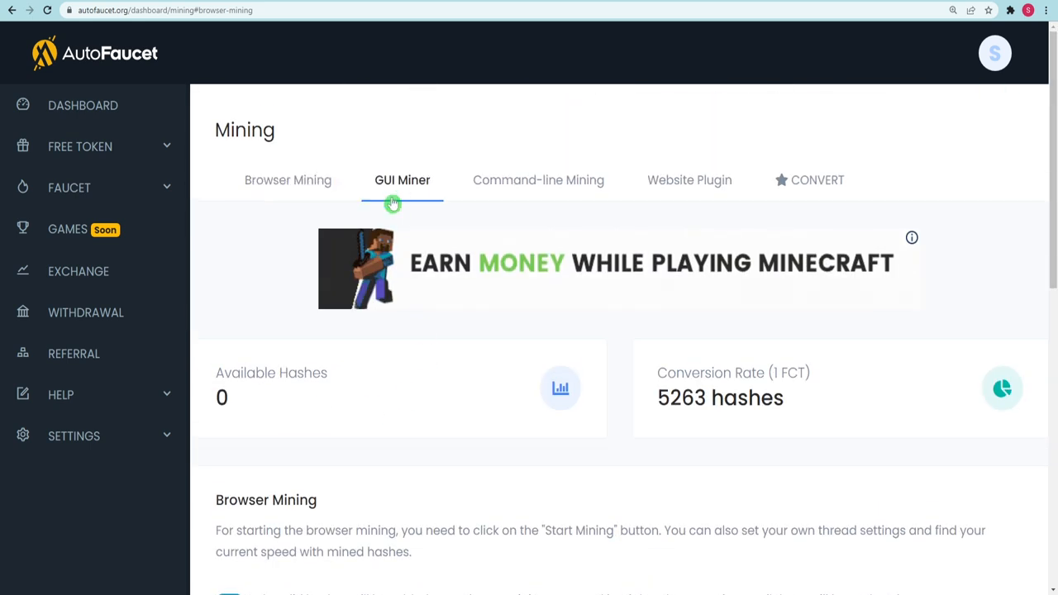
left_click(402, 179)
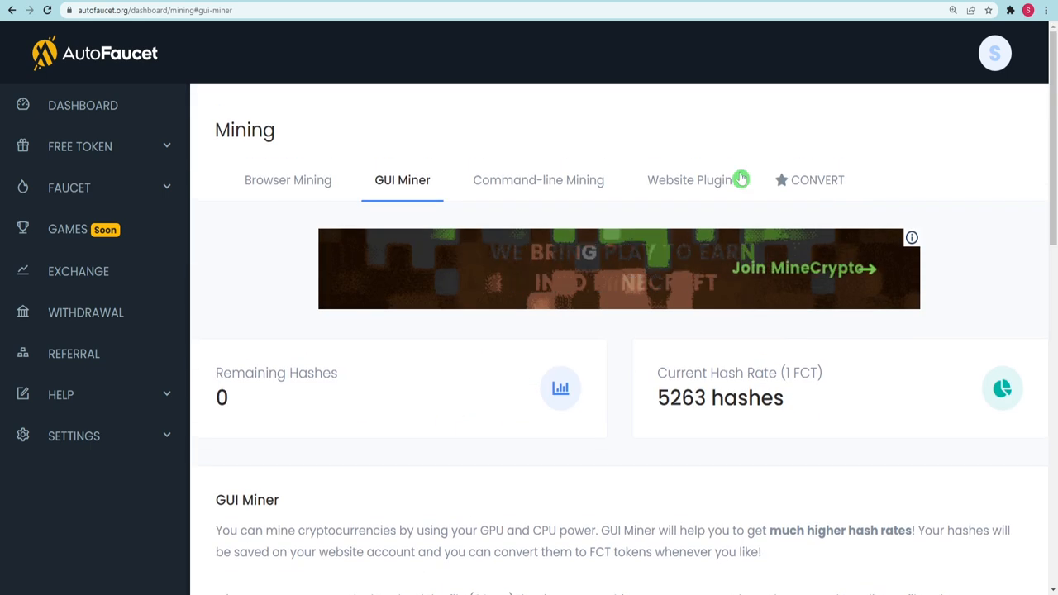
left_click(538, 180)
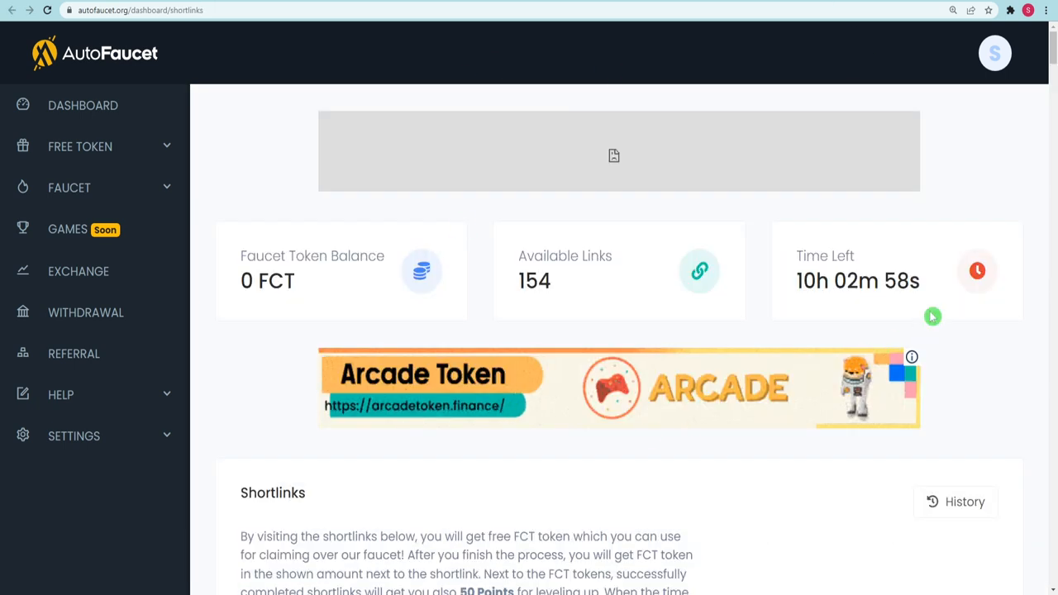
Scroll Shortlinks, then open Withdraw showing zero Bitcoin, Ethereum, Ethereum Classic and Litecoin balances.
scroll("down", 3)
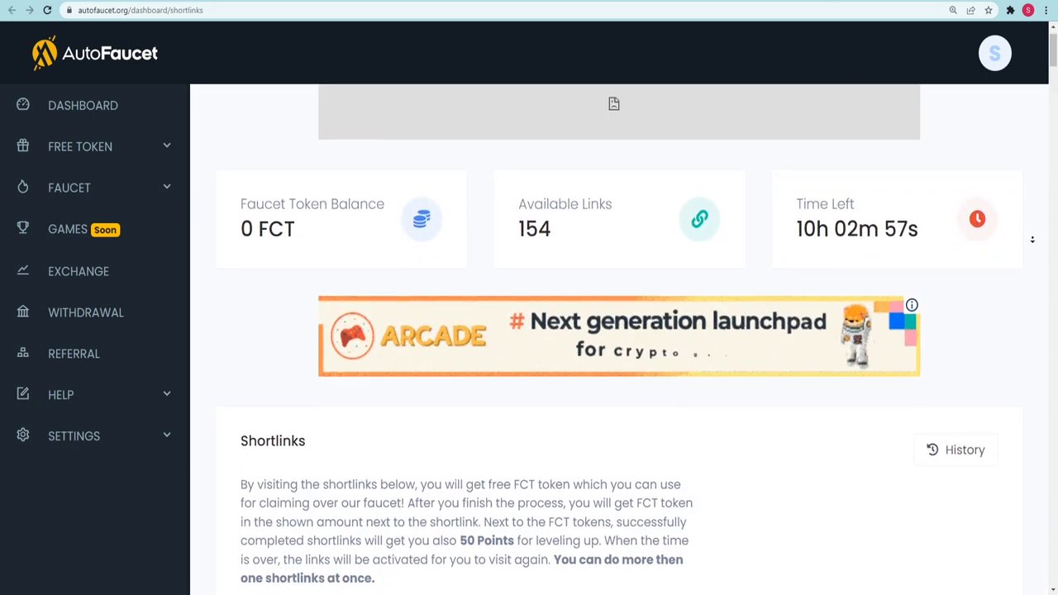
scroll("down", 3)
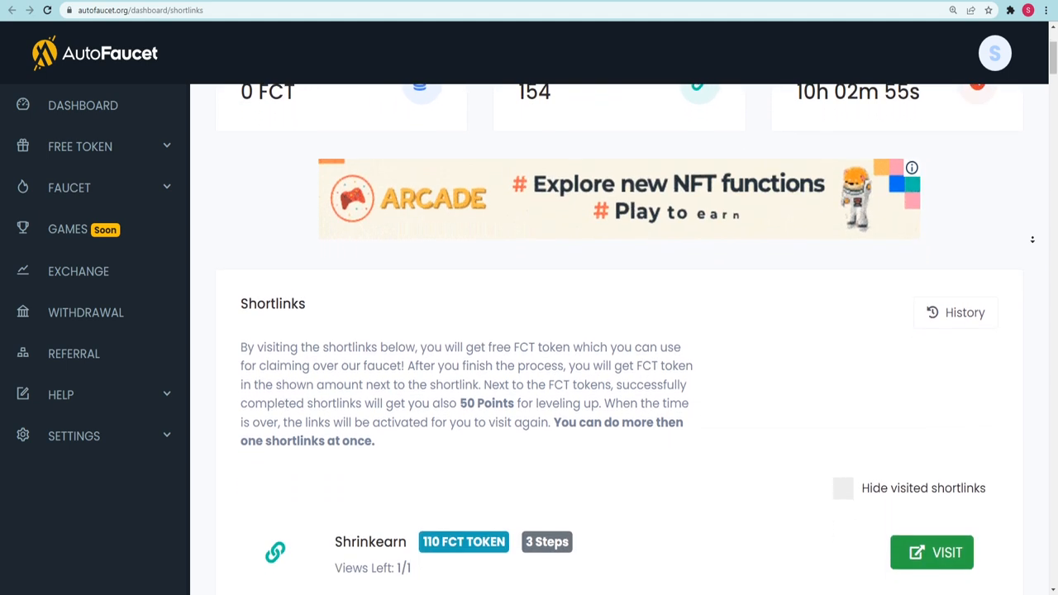
scroll("down", 3)
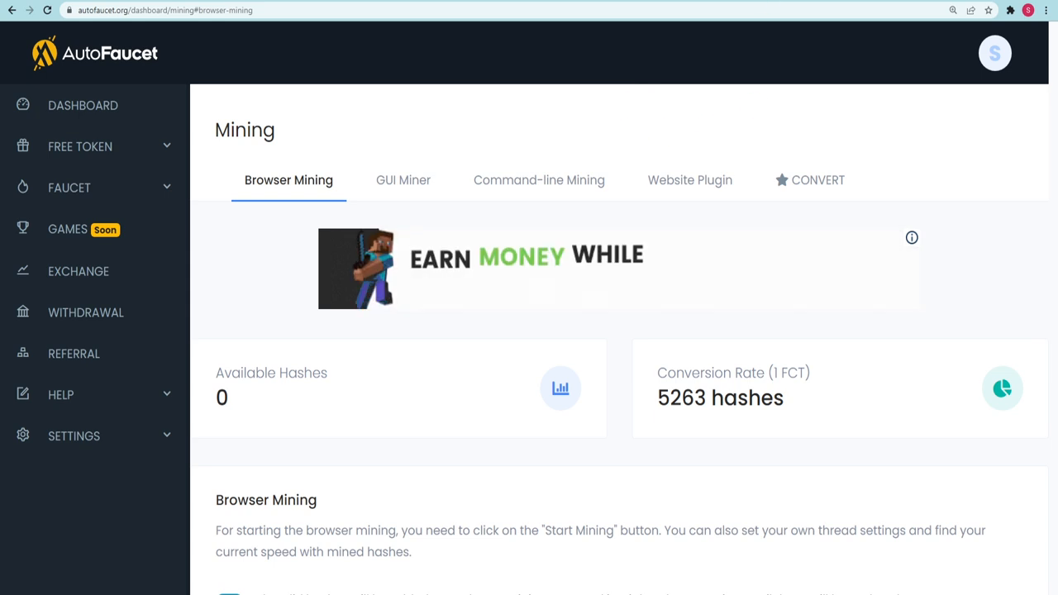
left_click(86, 313)
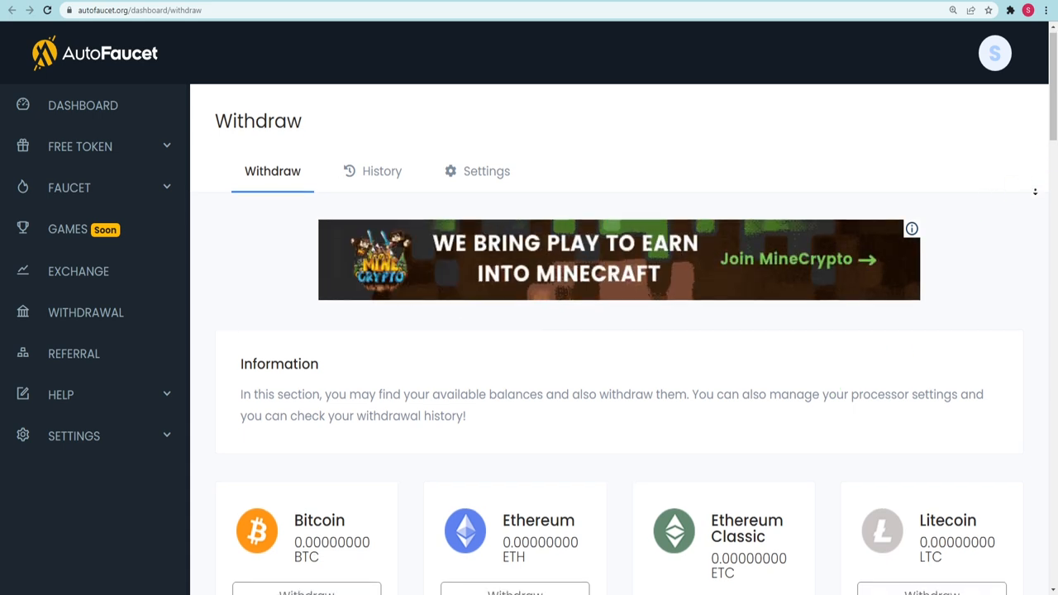
scroll("down", 3)
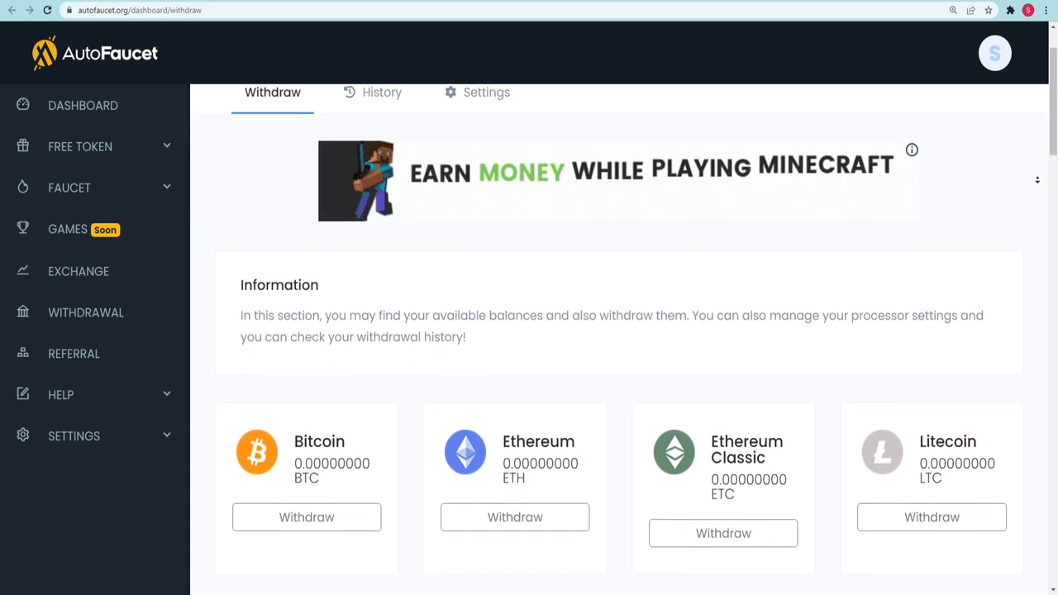
scroll("down", 3)
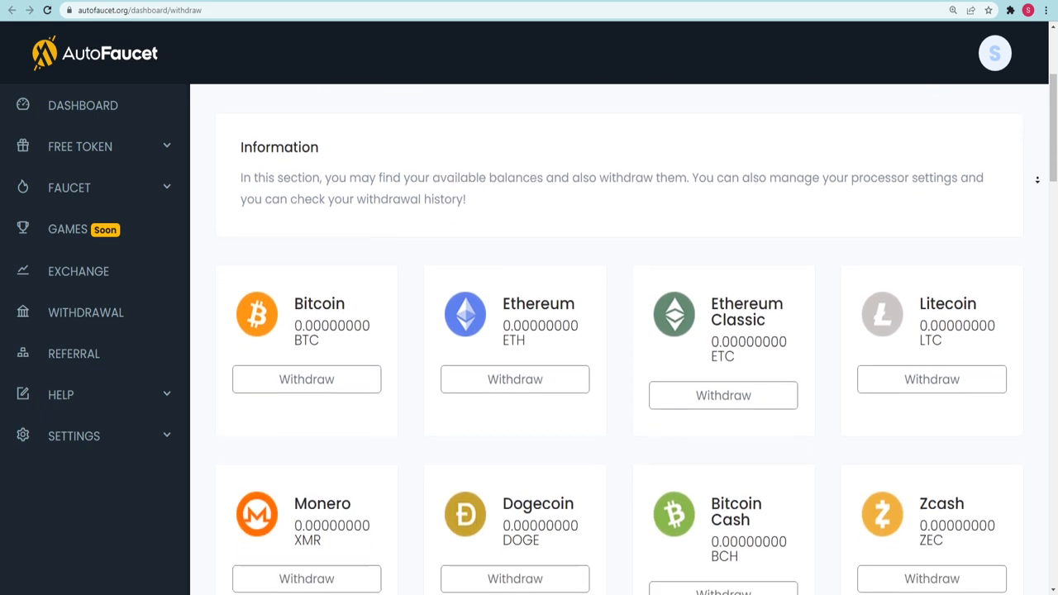
scroll("down", 3)
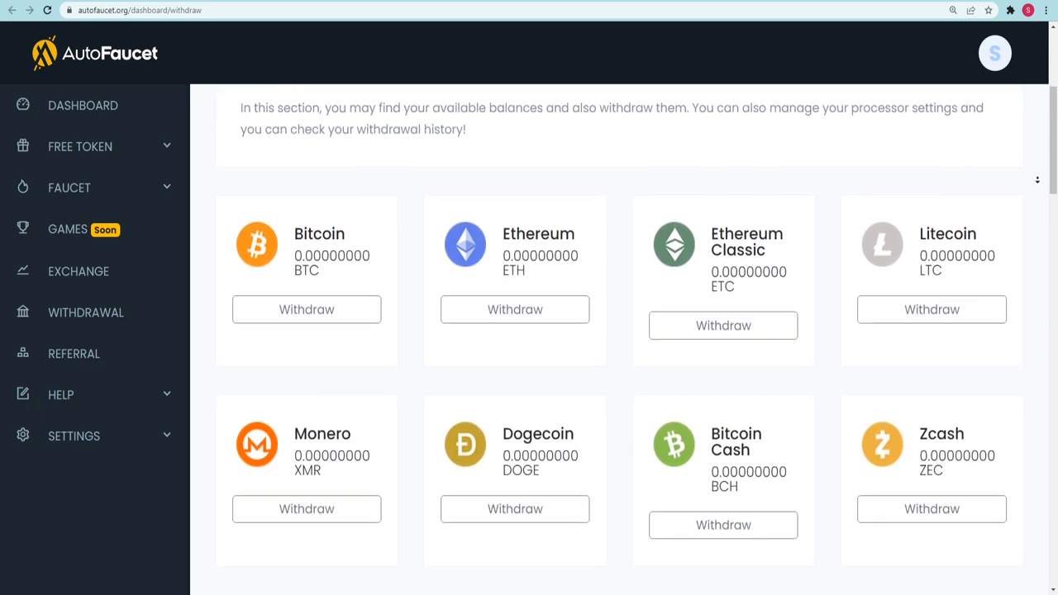
scroll("down", 3)
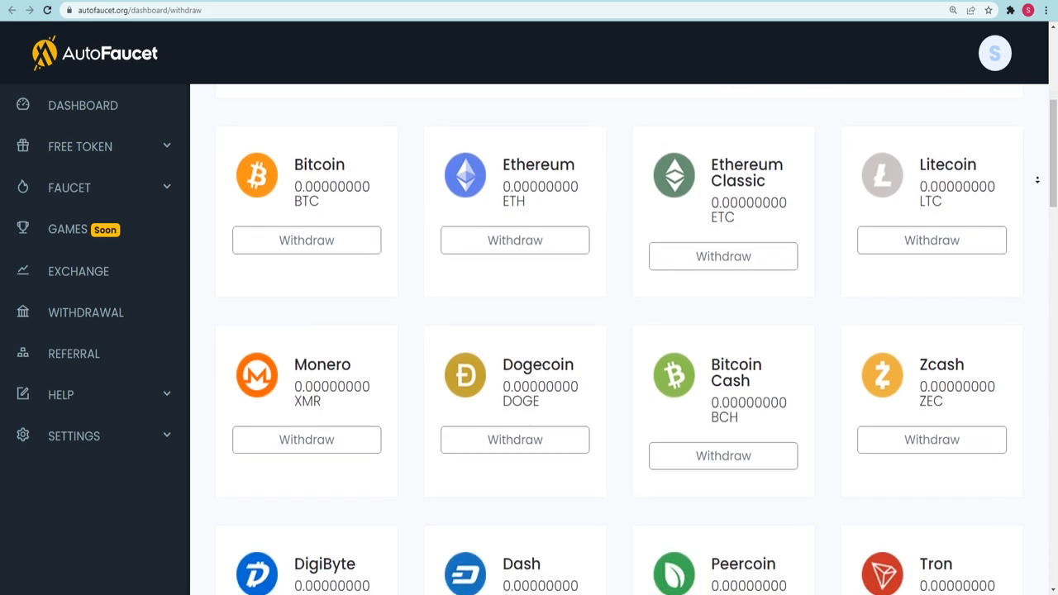
scroll("down", 3)
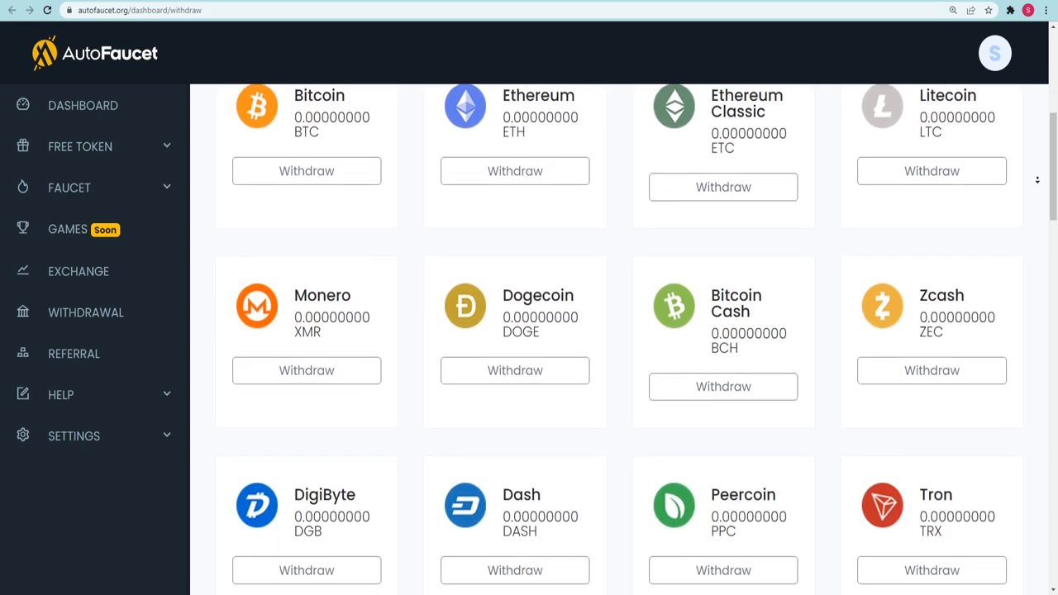
scroll("down", 3)
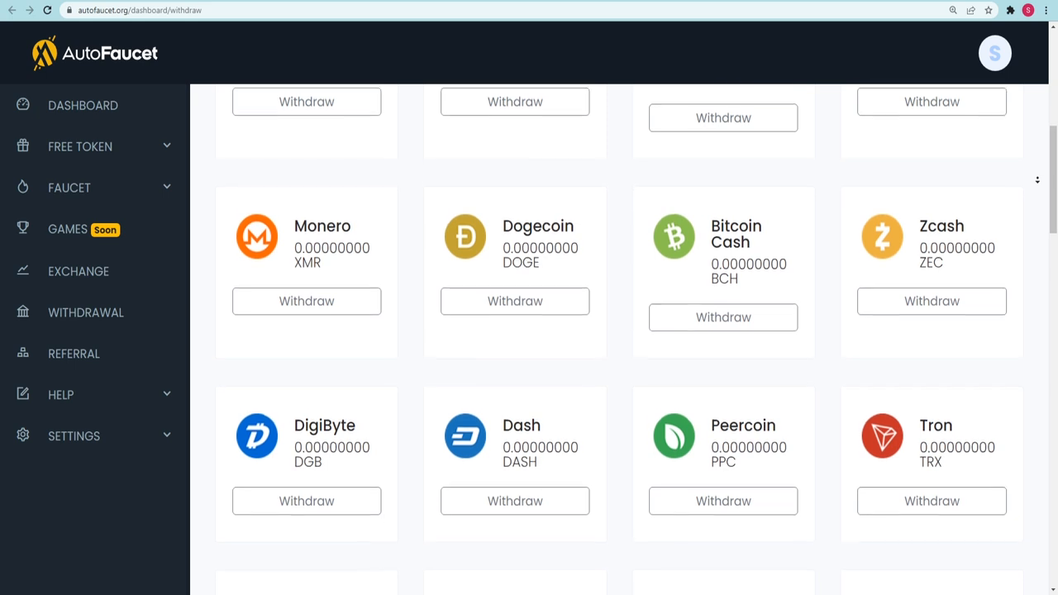
scroll("down", 3)
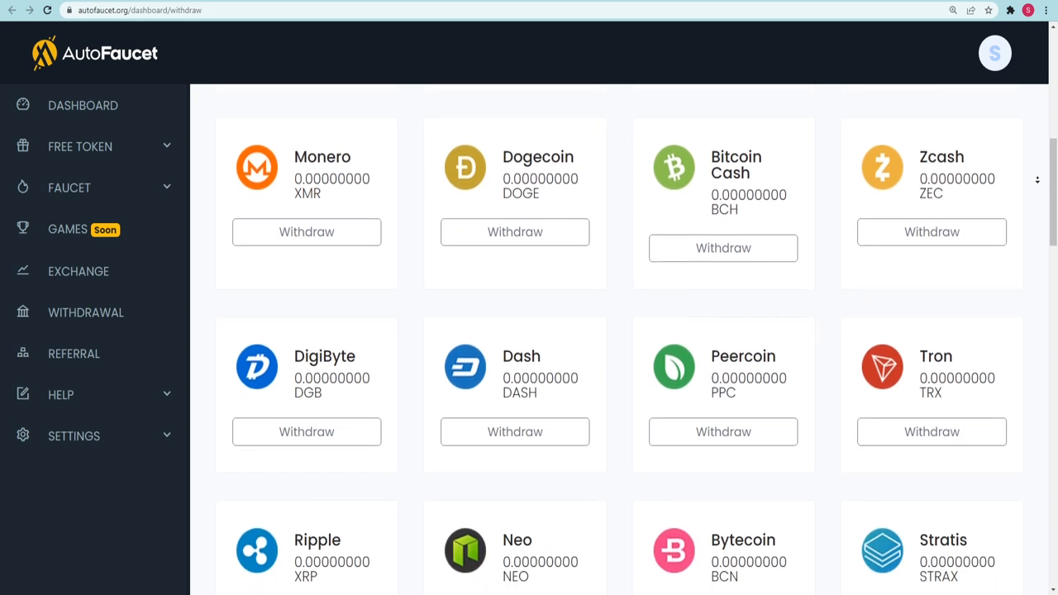
scroll("down", 3)
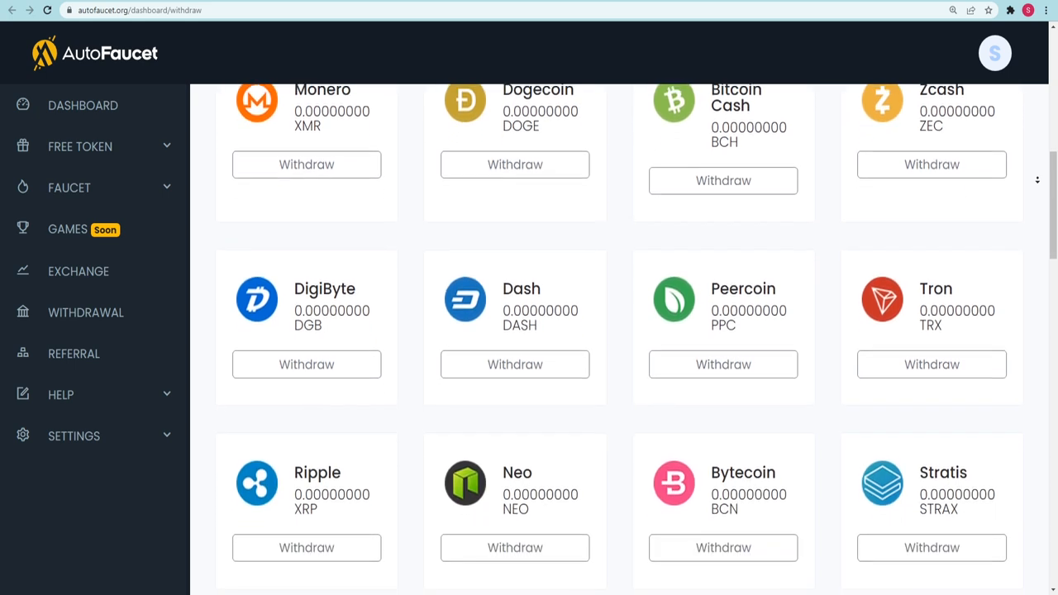
scroll("down", 3)
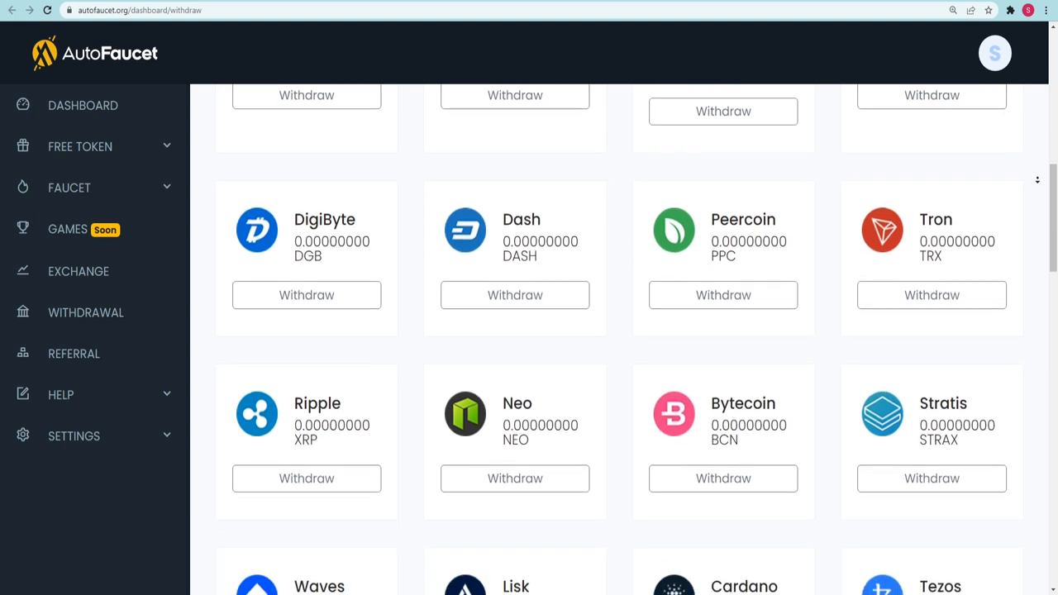
scroll("down", 3)
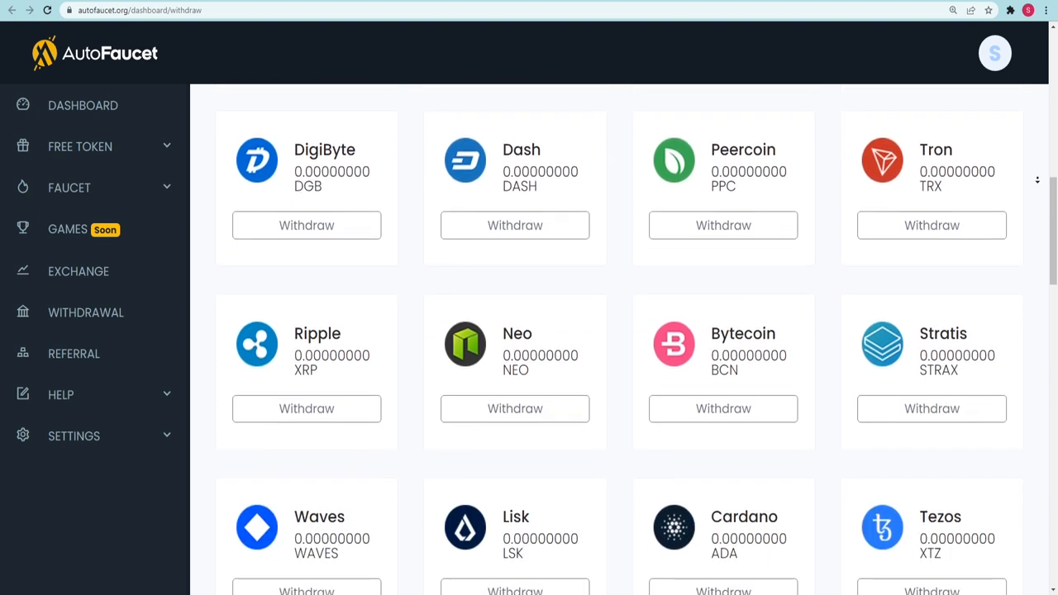
scroll("down", 3)
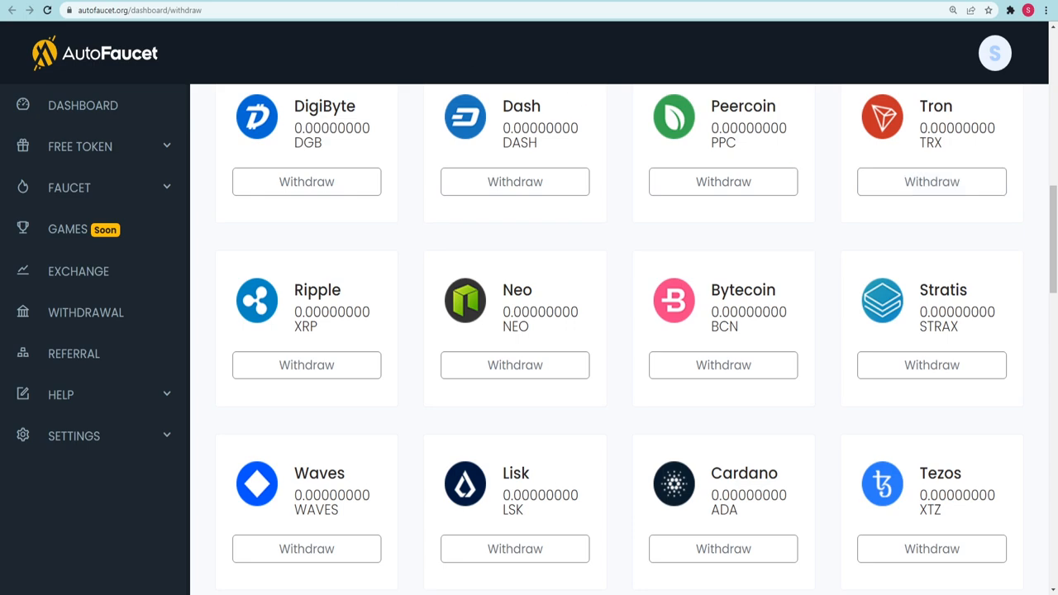